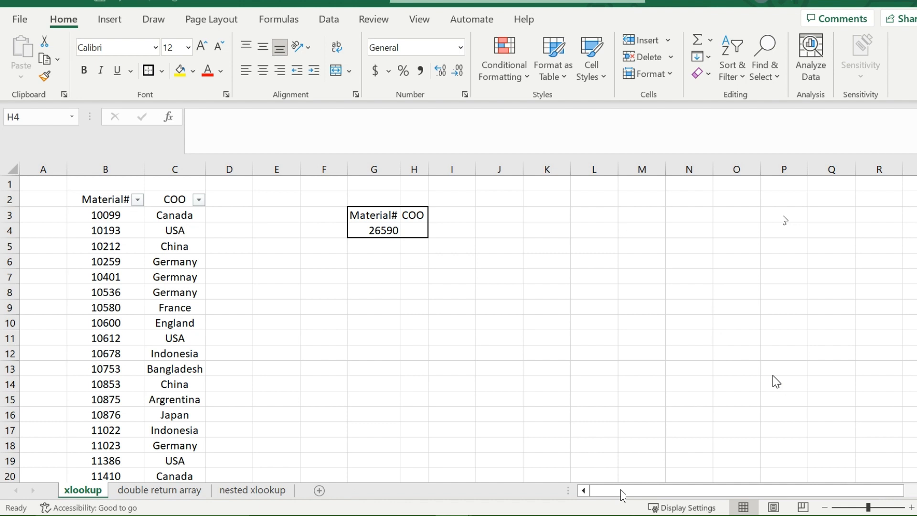
mouse_move(314, 268)
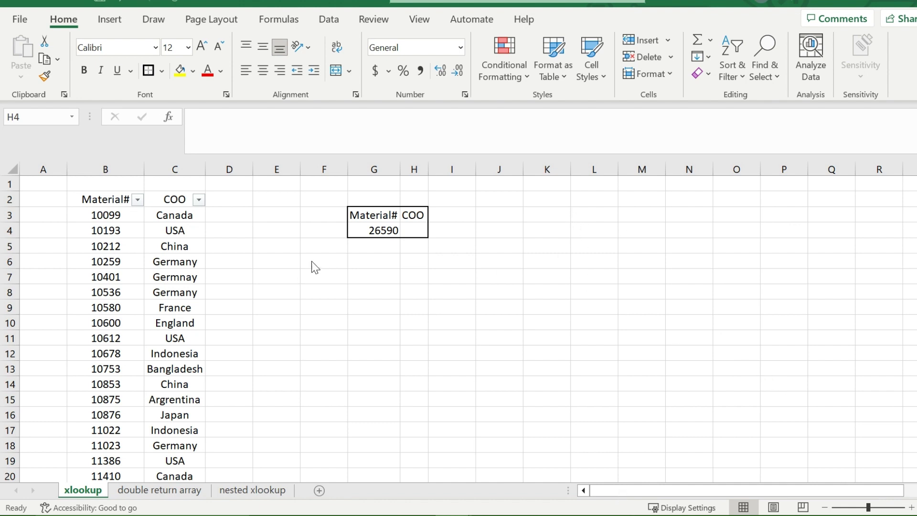
Step: Review the lookup table: Material# and COO headers and the first row (10099, Canada)
click(414, 230)
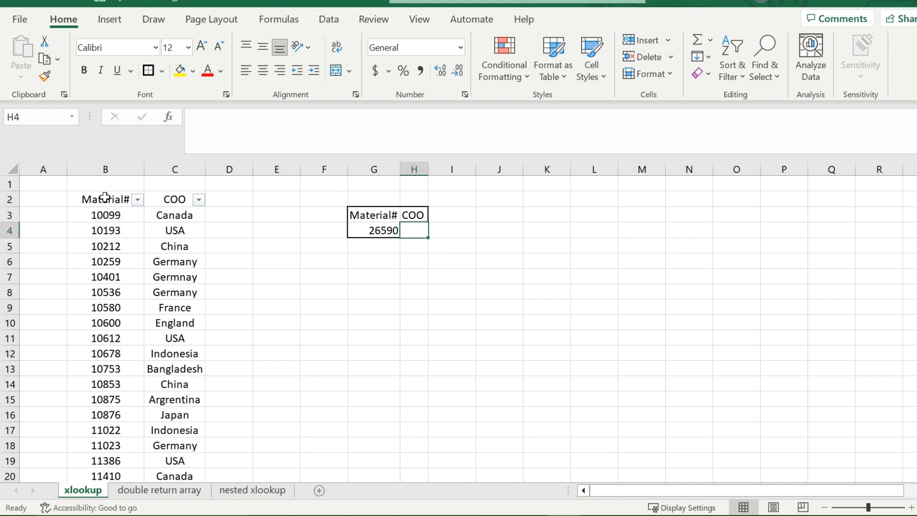
click(105, 199)
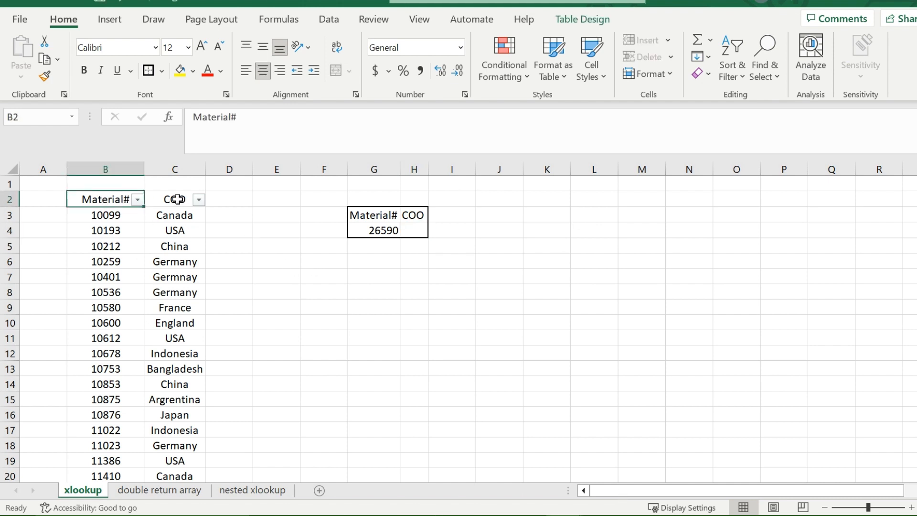
click(174, 198)
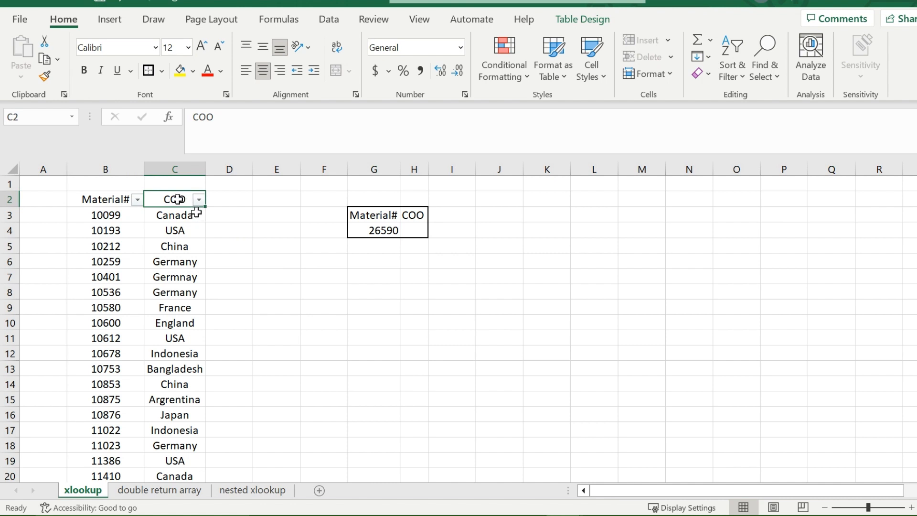
click(174, 215)
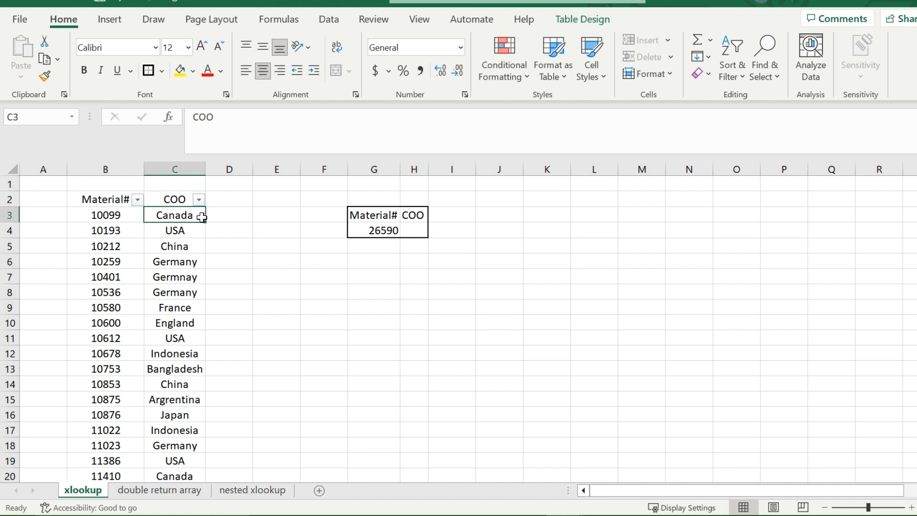
click(105, 215)
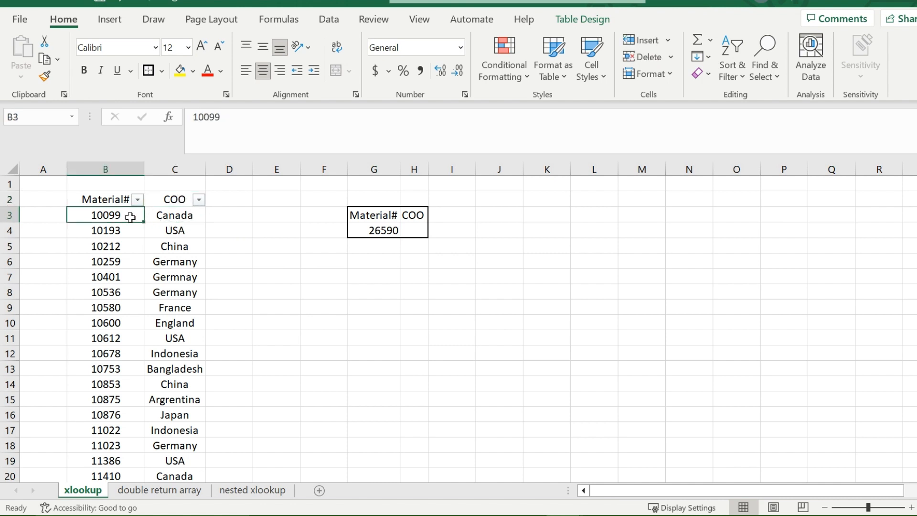
mouse_move(317, 234)
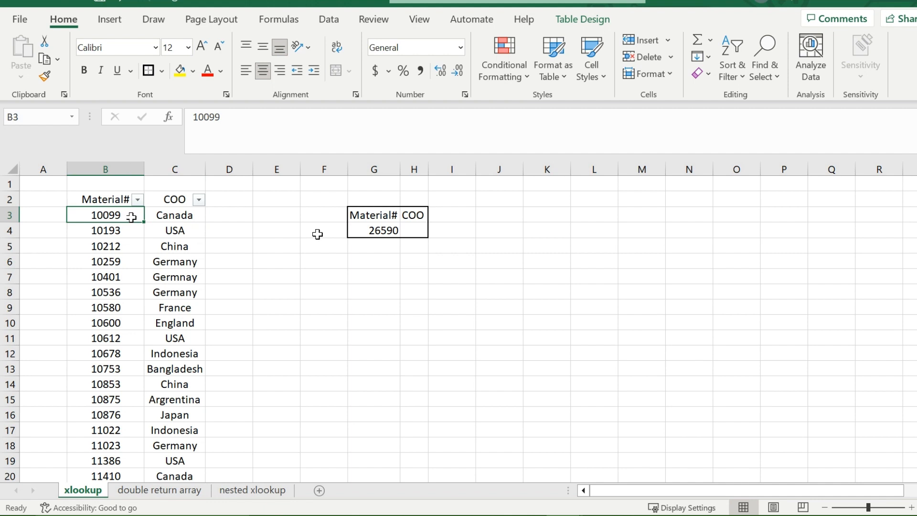
Step: In H4 start =XLOOKUP with G4 (26590) as lookup value and the Material# column as lookup array
click(414, 230)
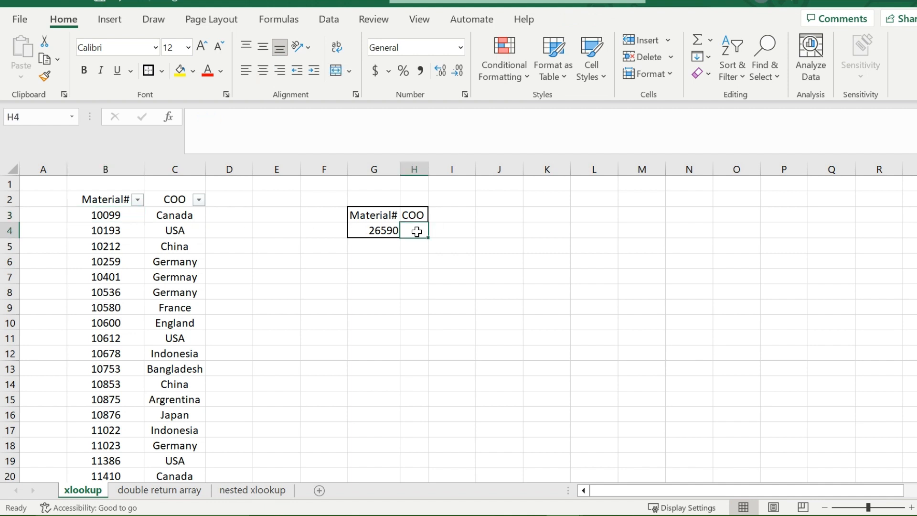
text(=xlook)
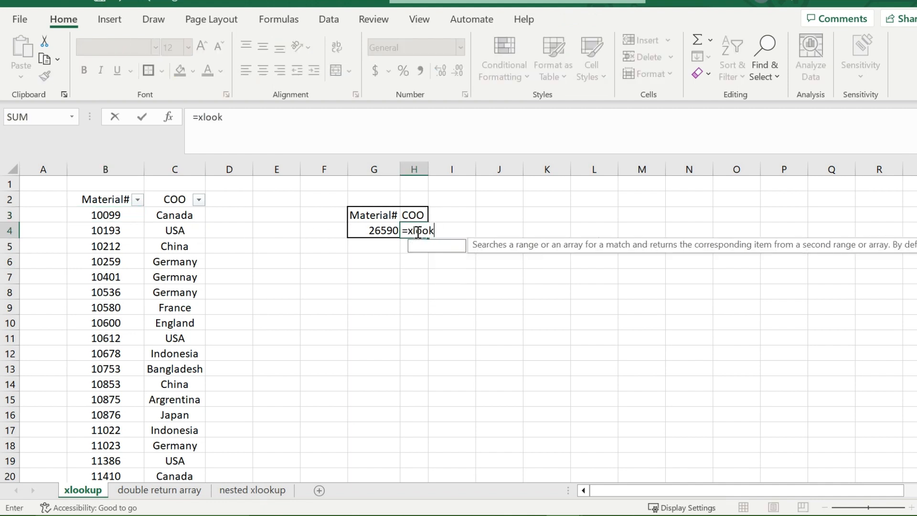
text(up()
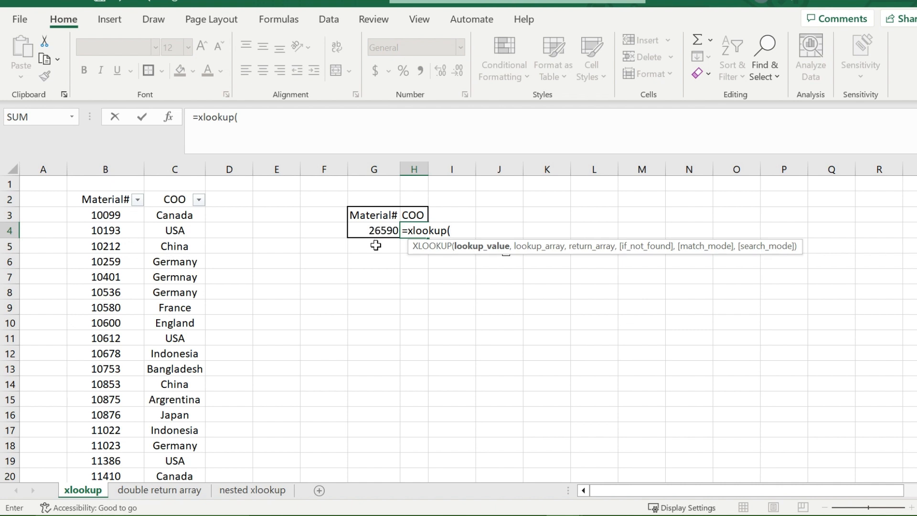
click(373, 230)
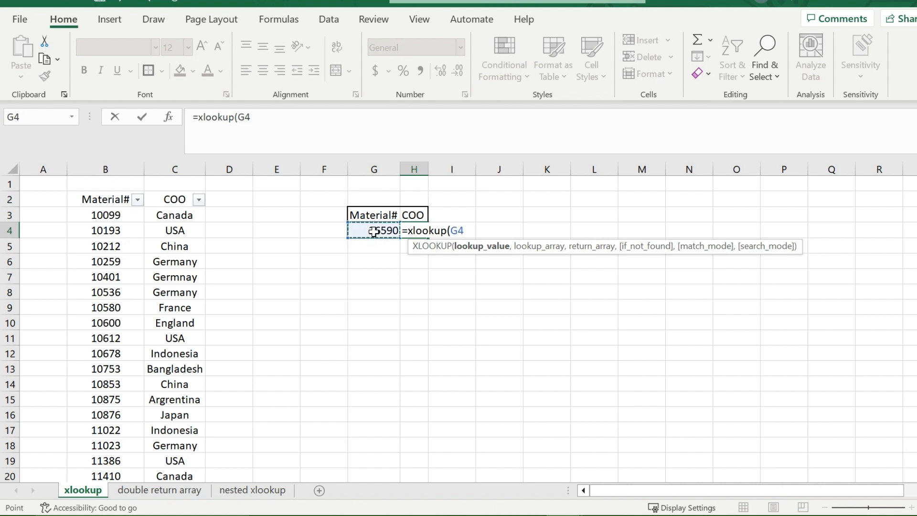
text(,)
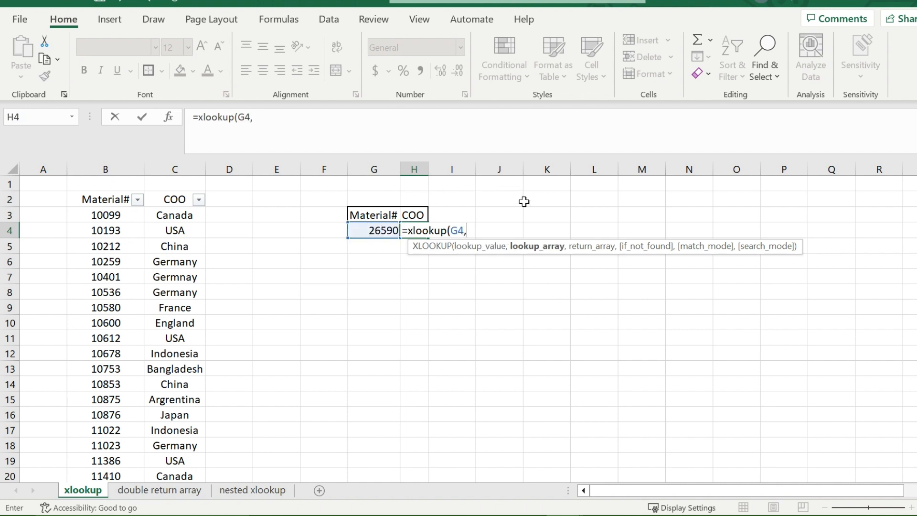
mouse_move(541, 256)
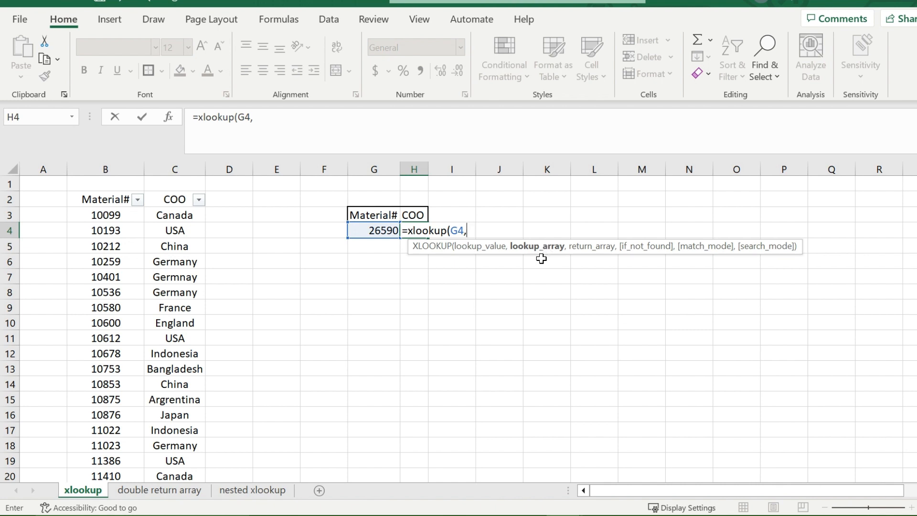
click(105, 215)
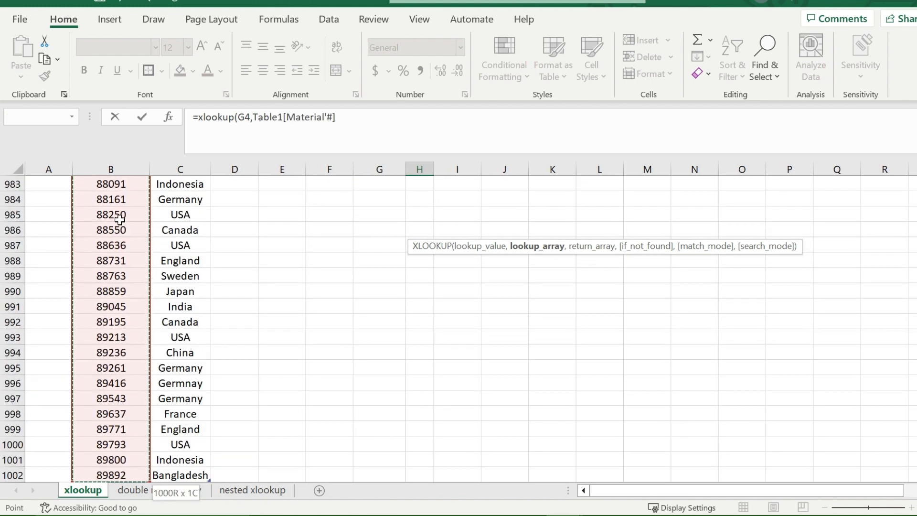
Step: Add the table's COO column as the return array, removing stray A1 references along the way
text(,)
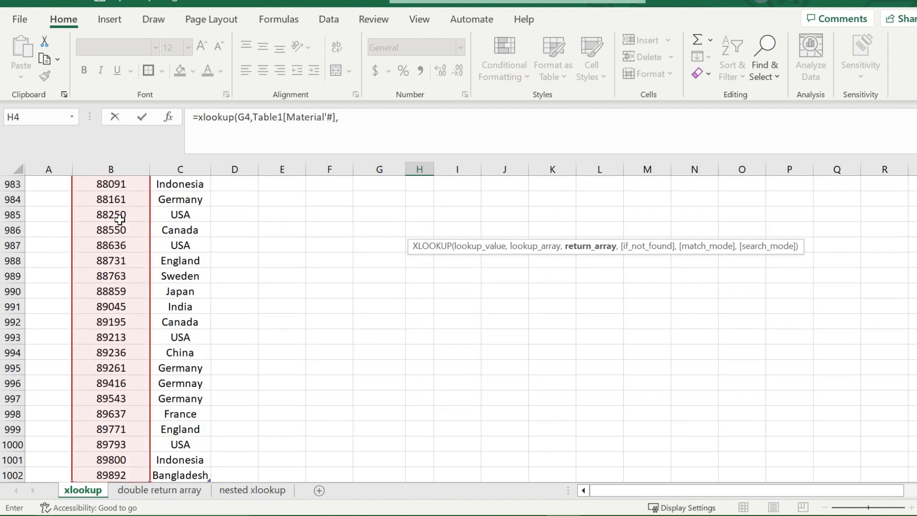
click(43, 184)
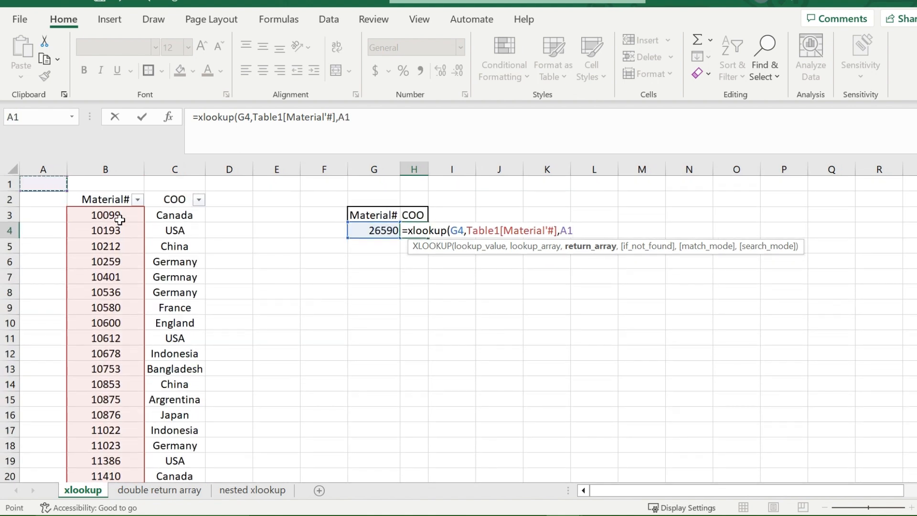
key(Backspace)
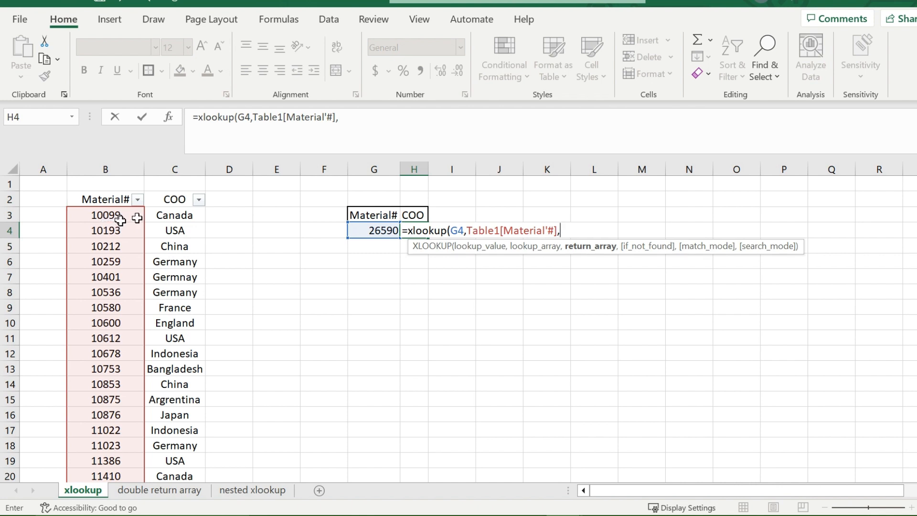
mouse_move(188, 243)
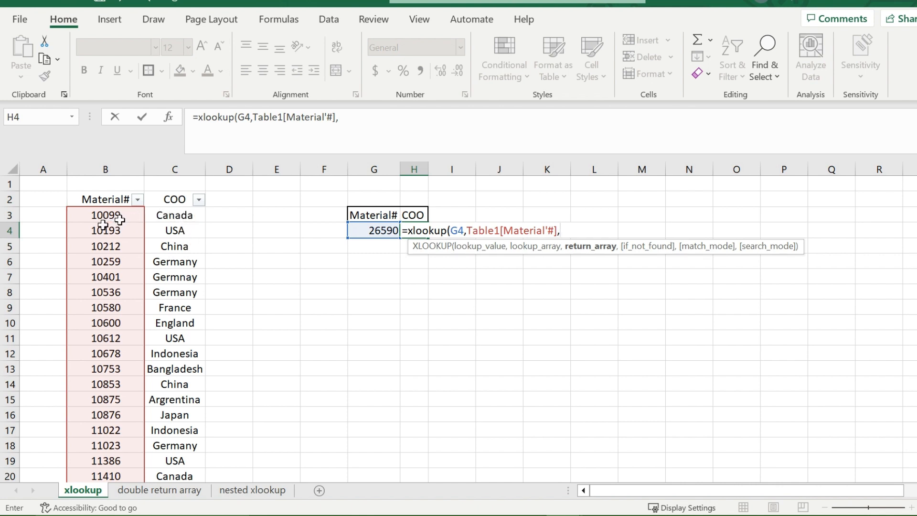
click(174, 215)
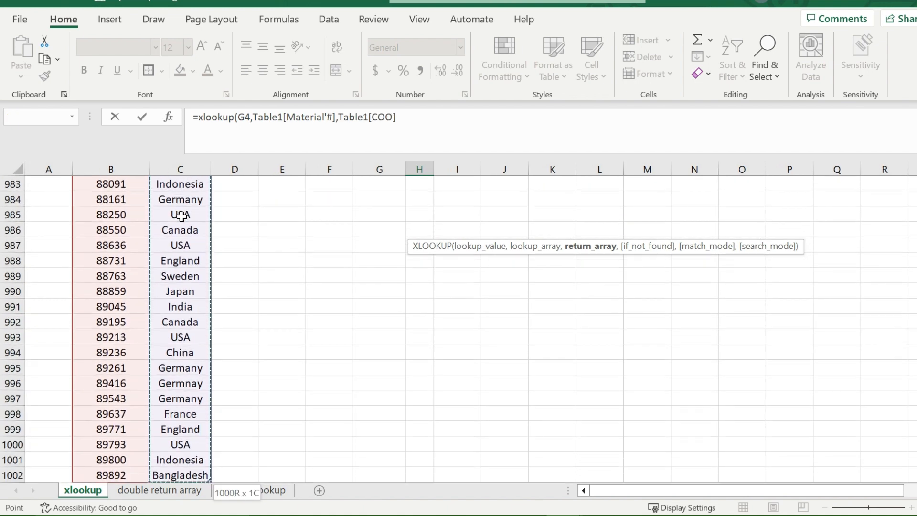
click(43, 183)
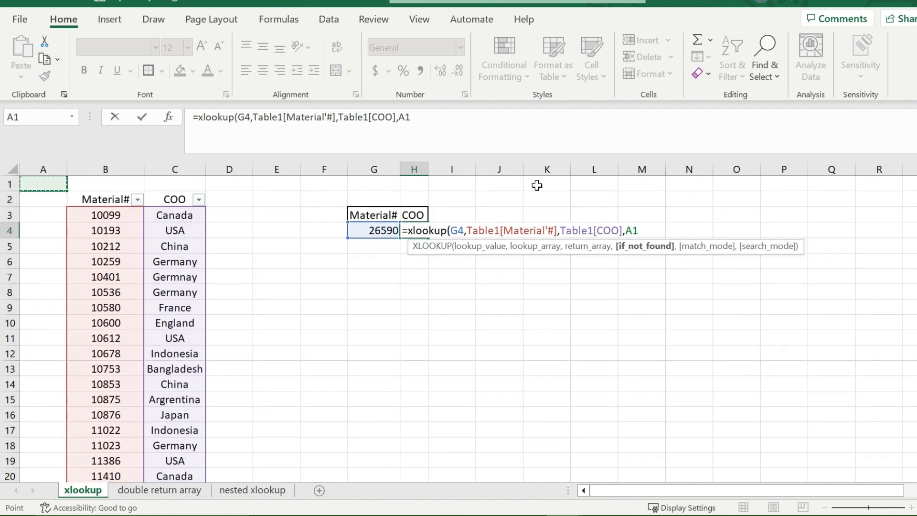
mouse_move(707, 245)
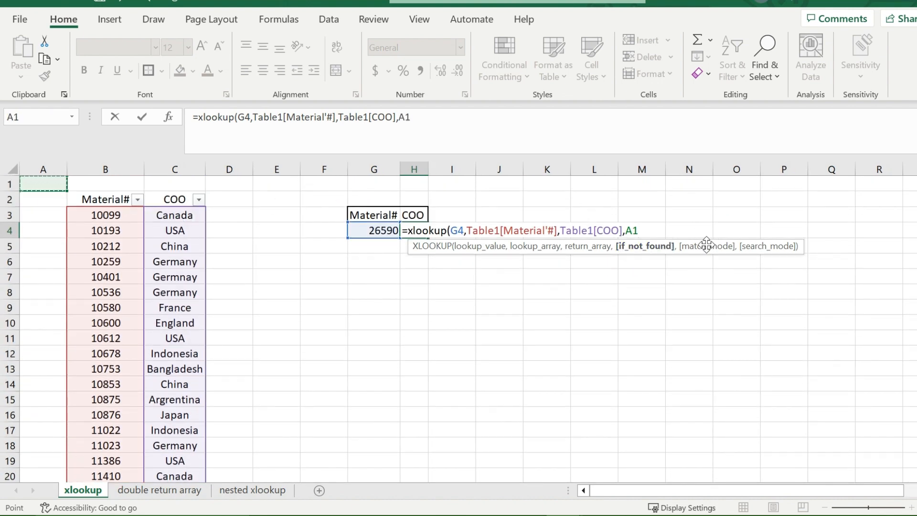
mouse_move(771, 254)
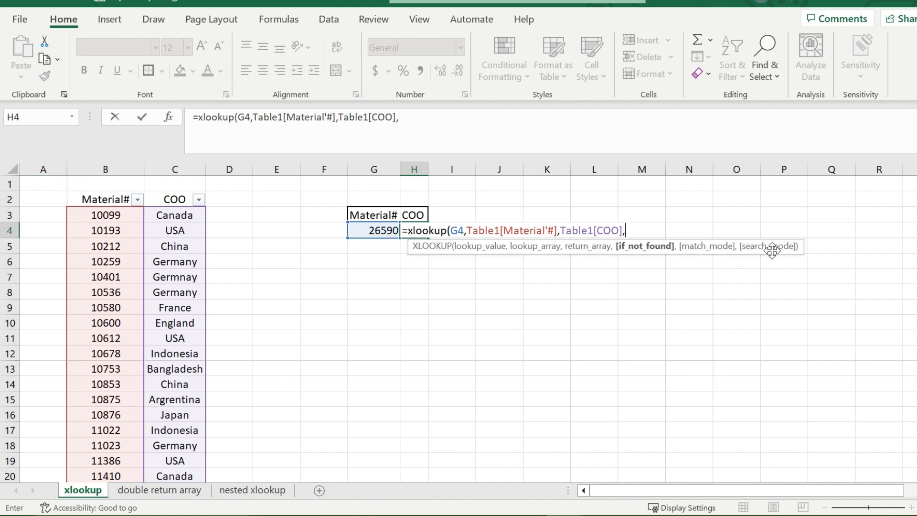
key(Backspace)
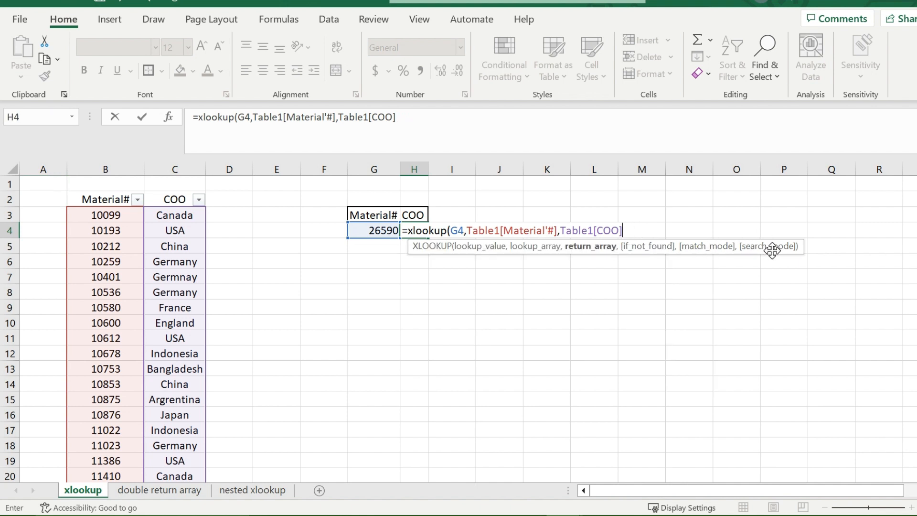
mouse_move(554, 265)
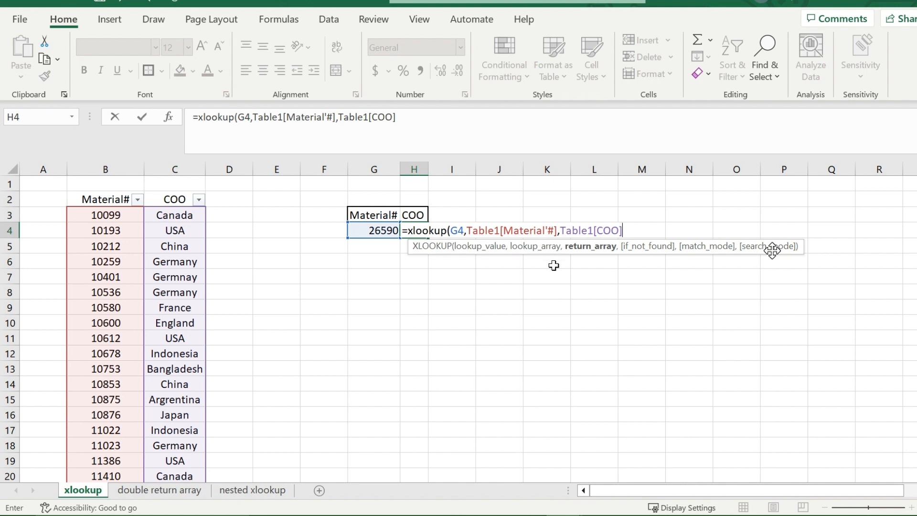
mouse_move(535, 246)
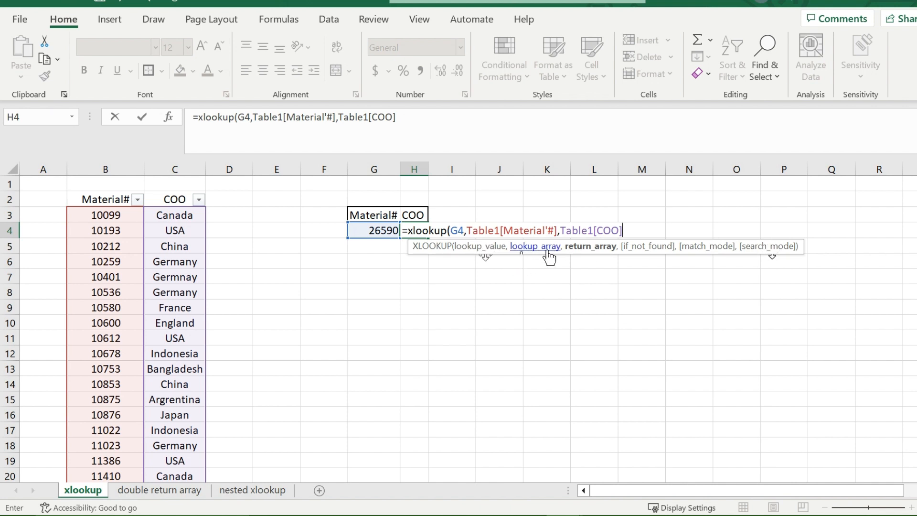
mouse_move(600, 257)
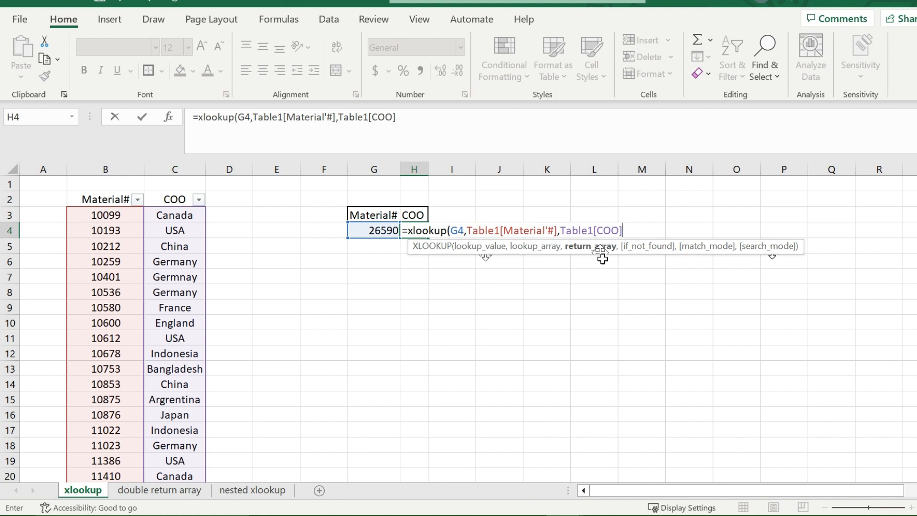
Step: Close the XLOOKUP so H4 returns Japan for material 26590
text())
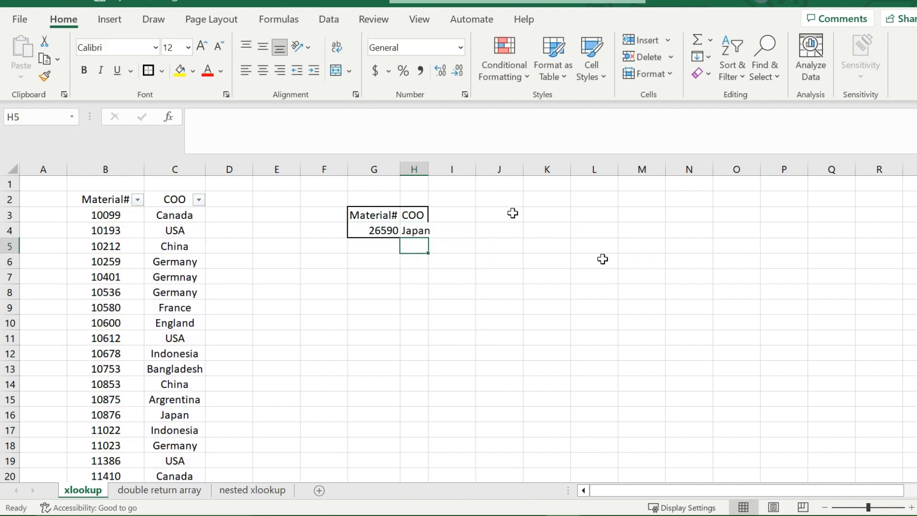
mouse_move(471, 228)
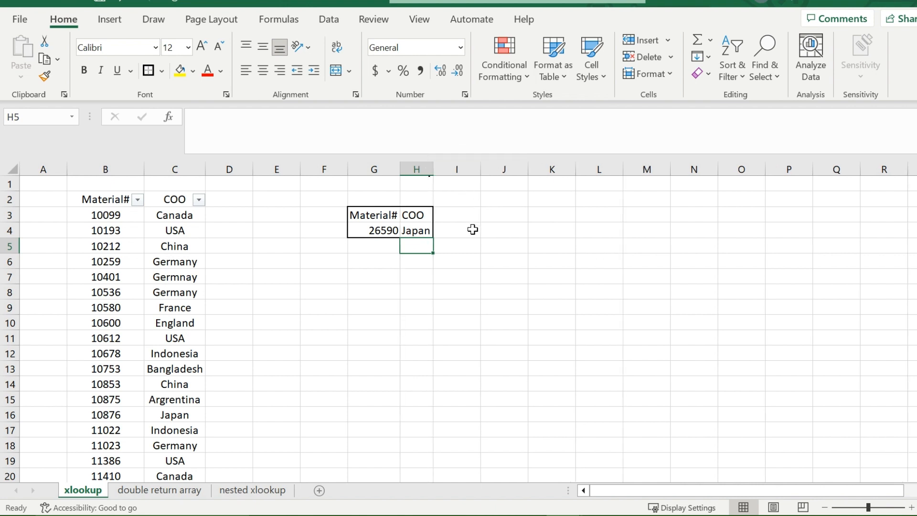
mouse_move(422, 229)
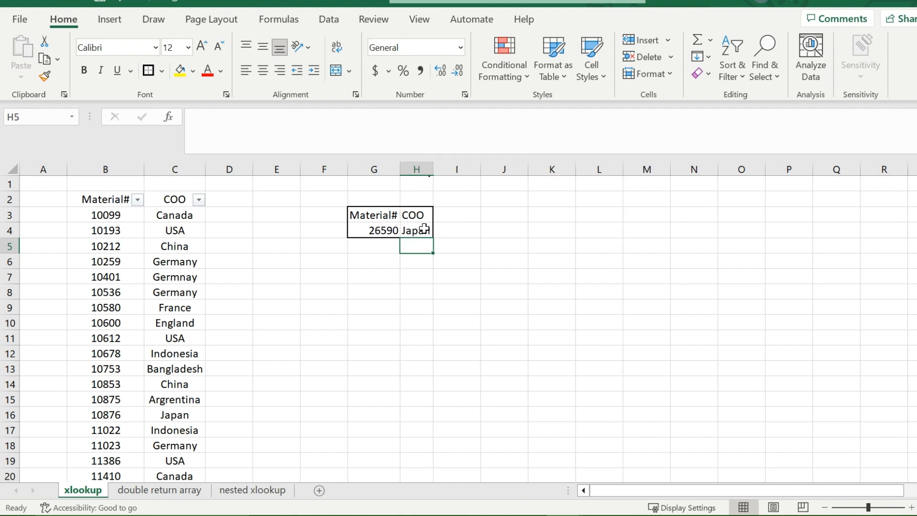
click(457, 230)
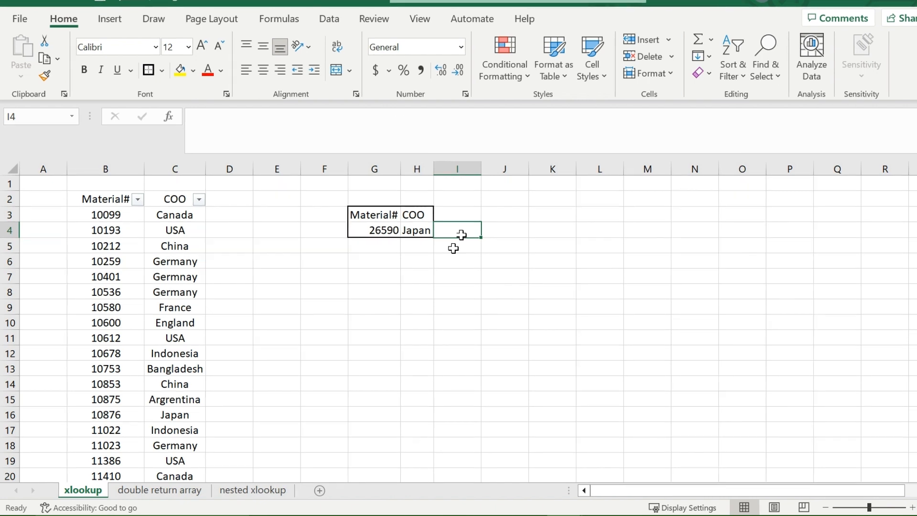
mouse_move(449, 207)
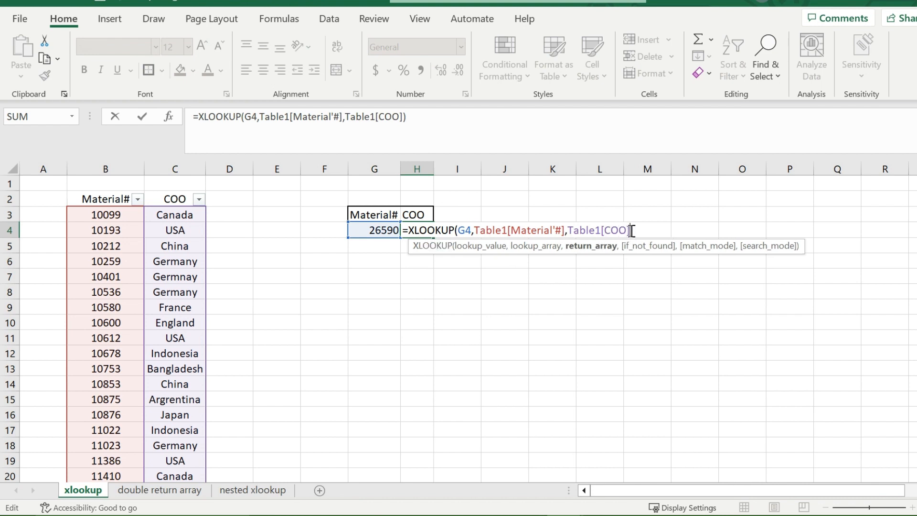
Step: Add "Does not exist" as the if_not_found argument of the H4 lookup
text(,)
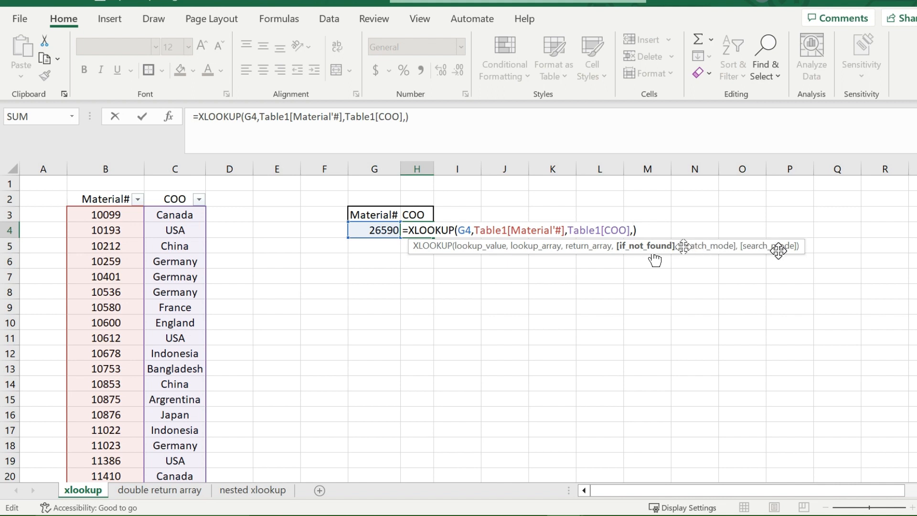
mouse_move(655, 259)
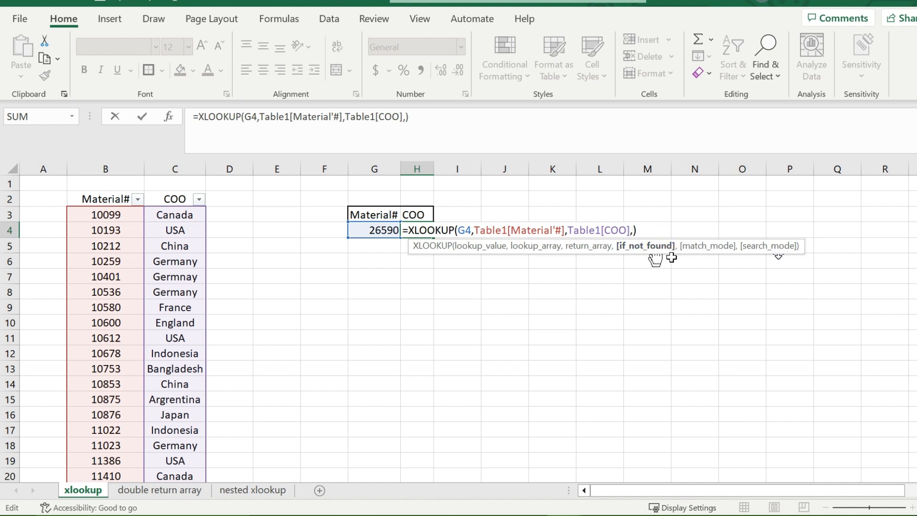
mouse_move(656, 257)
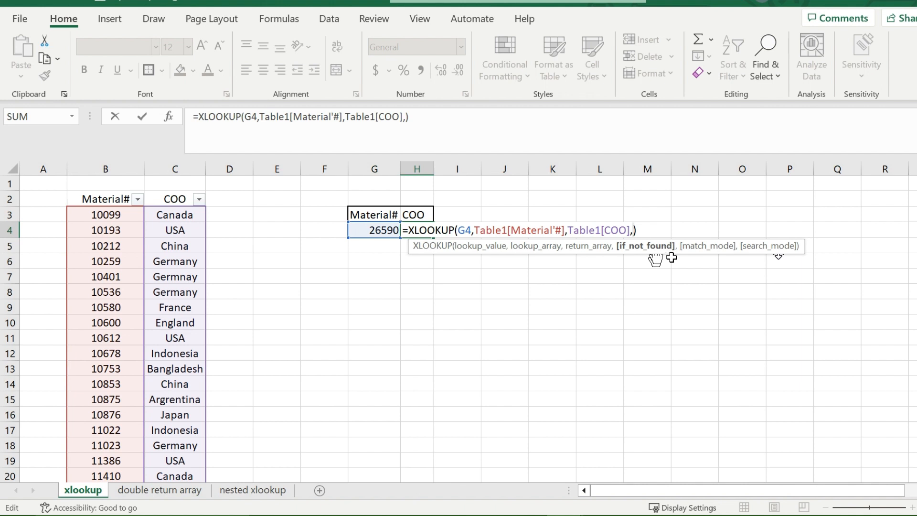
text("Does not ex)
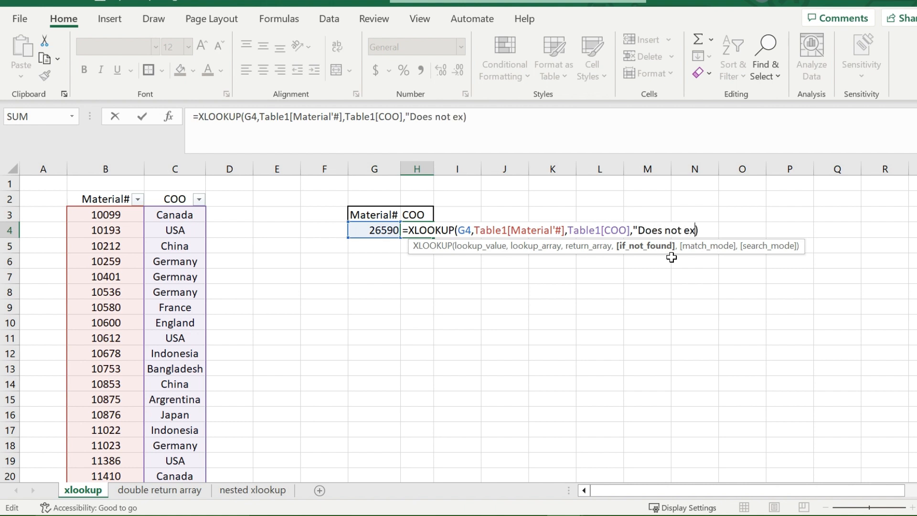
text(ist")
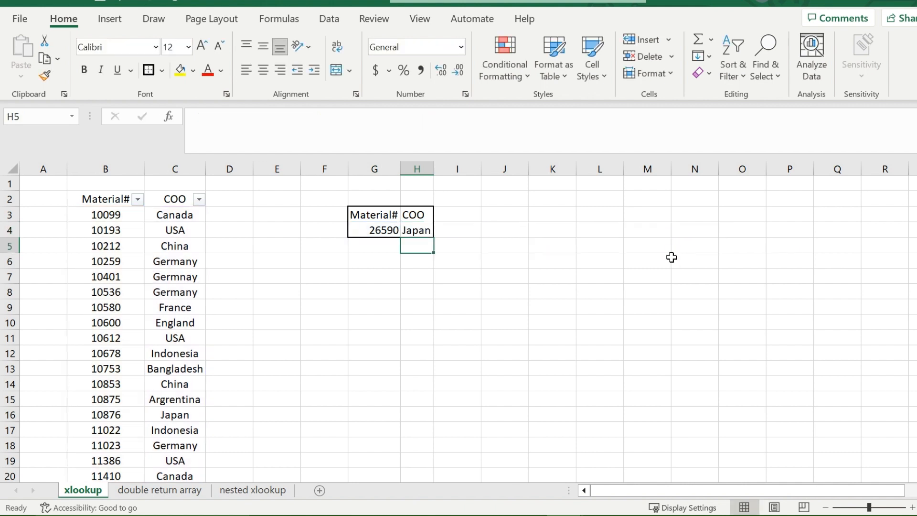
Step: Change G4 to 27590 so H4 shows Does not exist, then reopen the H4 formula
double_click(373, 231)
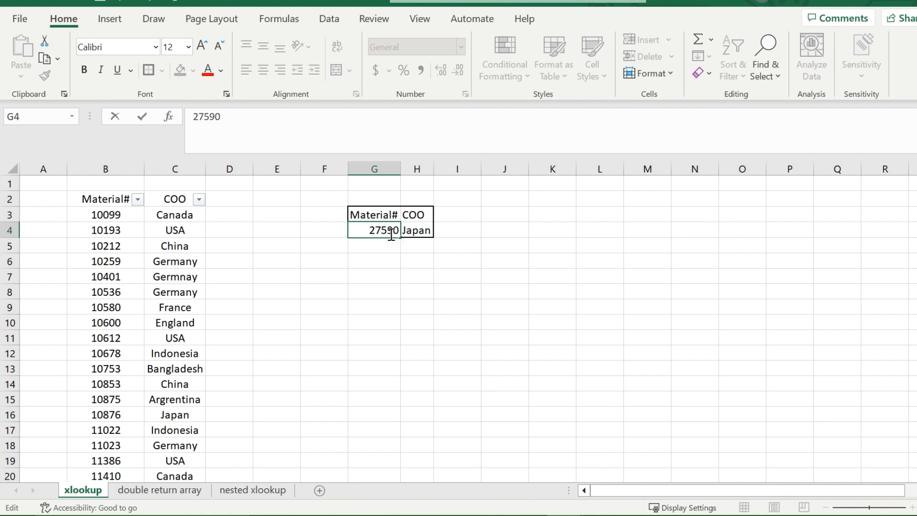
key(enter)
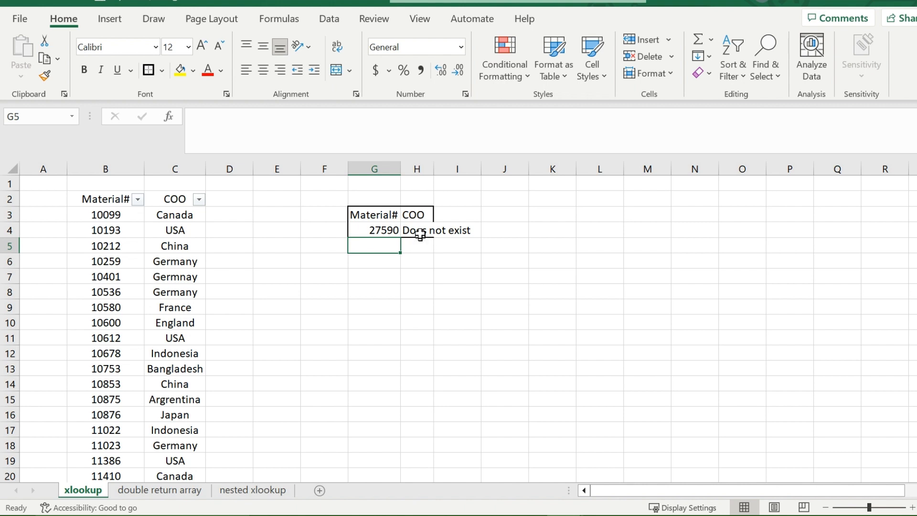
double_click(412, 230)
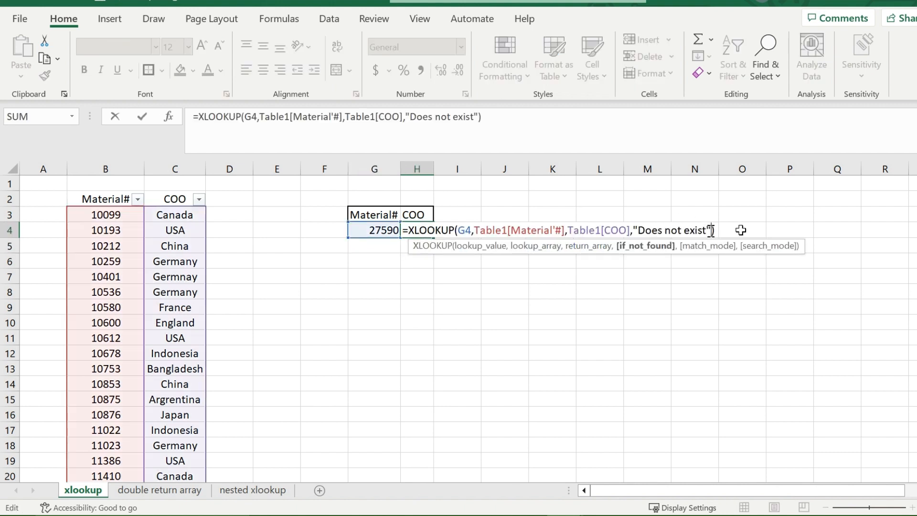
Step: Start the match_mode argument after the "Does not exist" fallback
text(,)
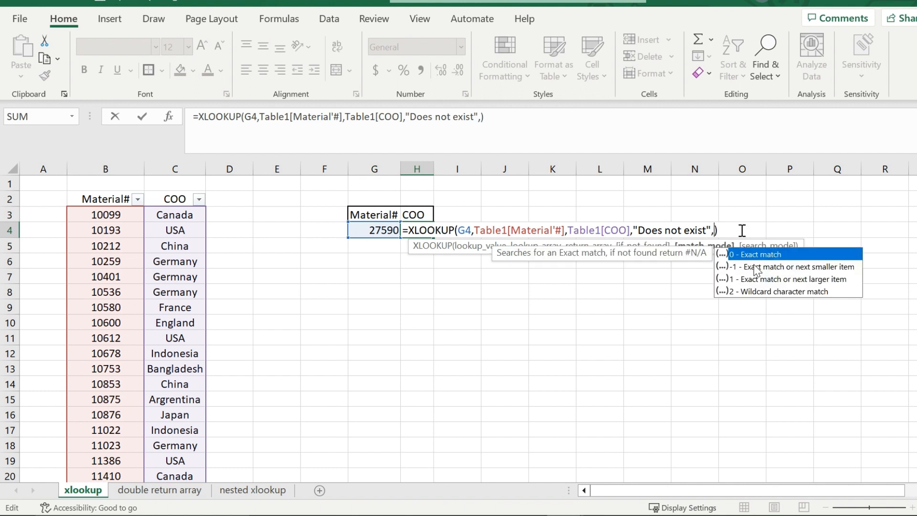
mouse_move(779, 275)
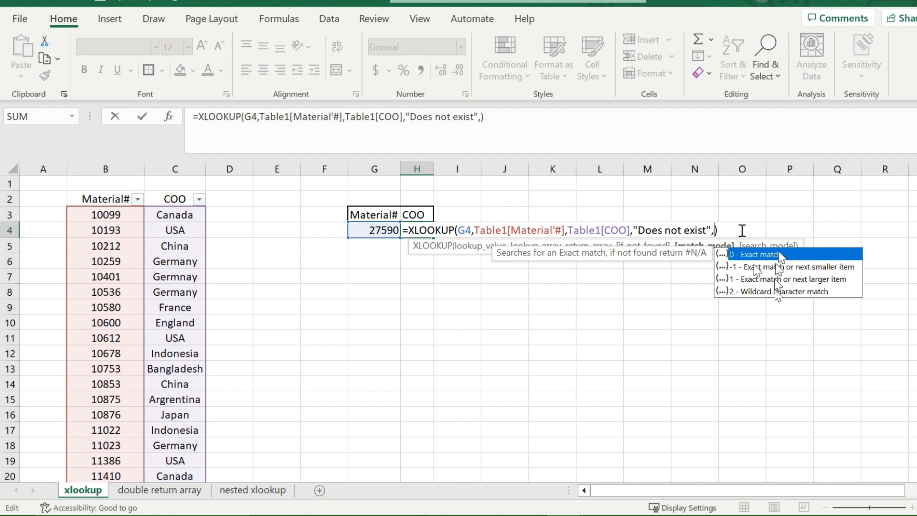
mouse_move(778, 270)
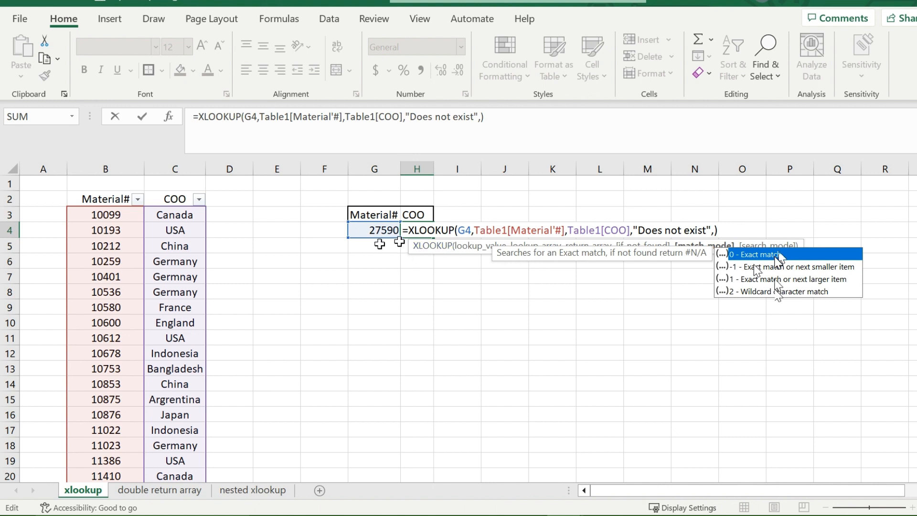
mouse_move(702, 226)
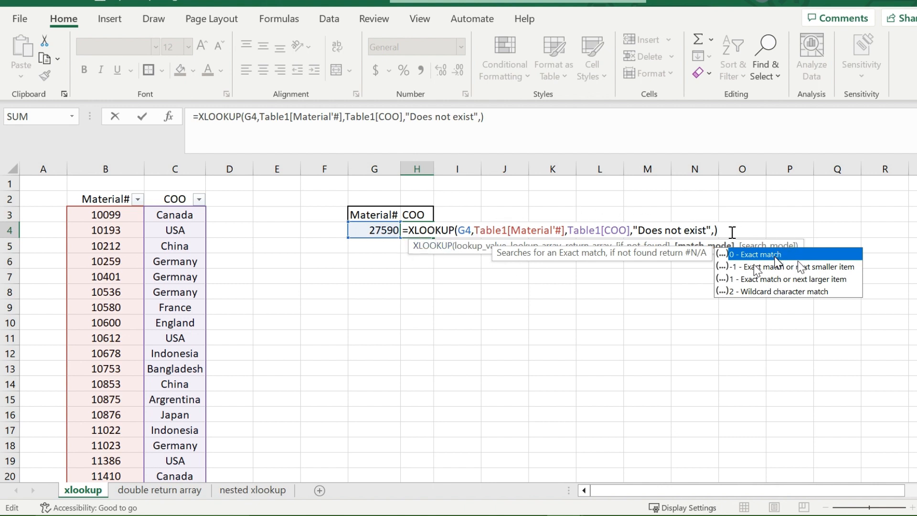
mouse_move(795, 275)
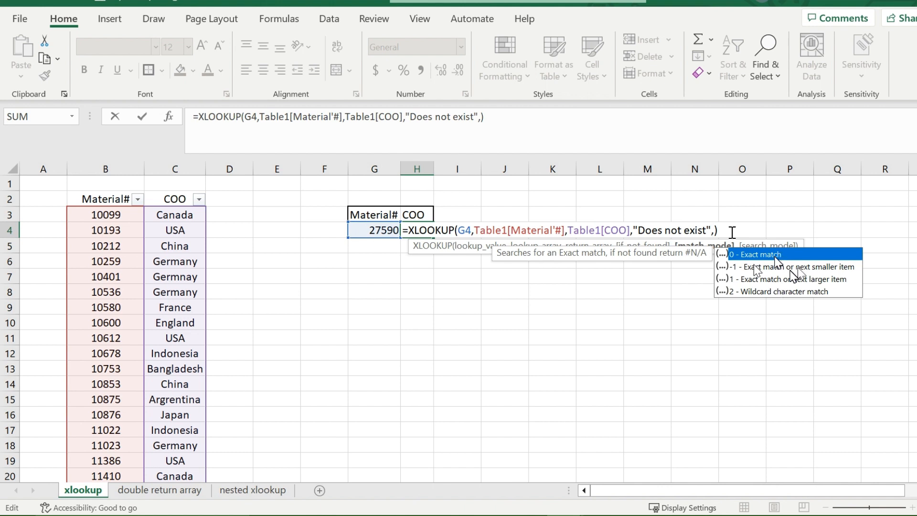
mouse_move(379, 244)
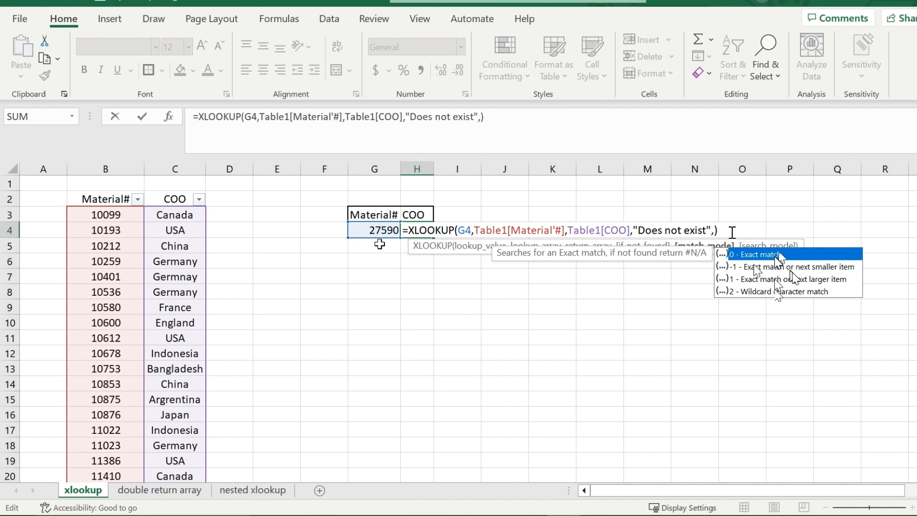
mouse_move(796, 280)
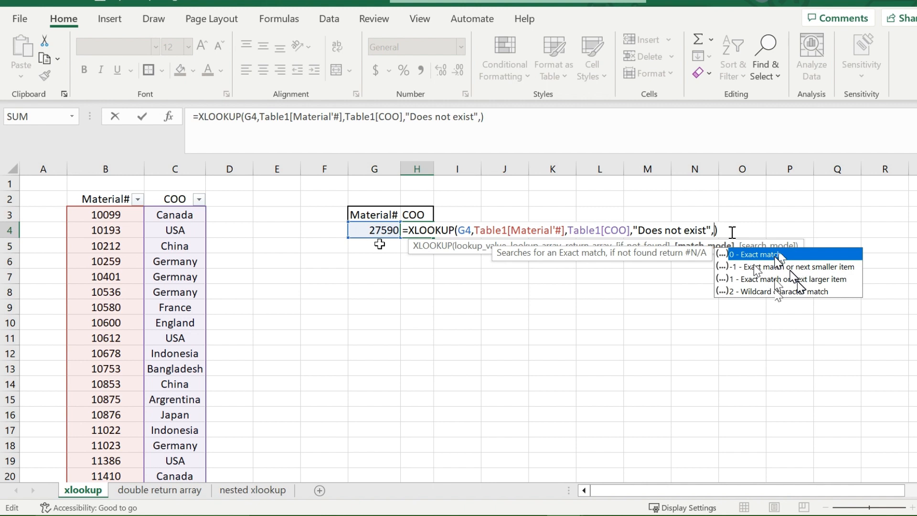
mouse_move(788, 276)
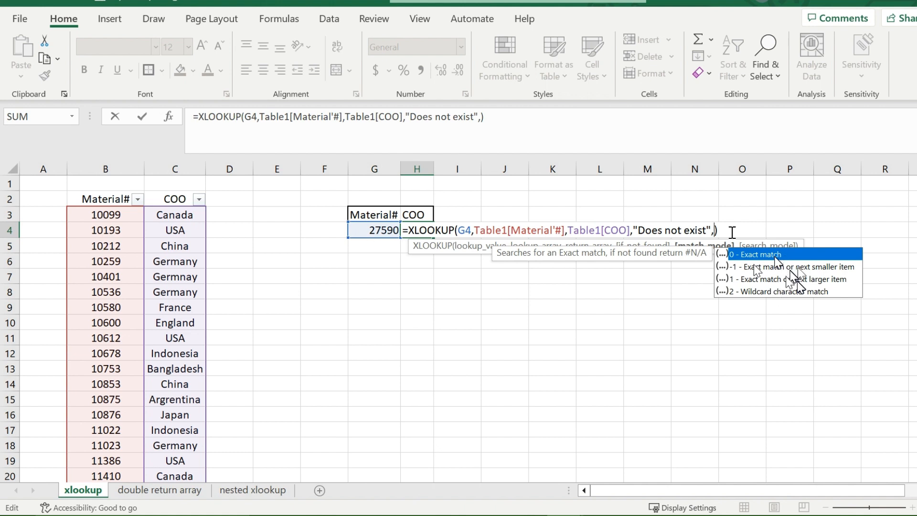
mouse_move(792, 295)
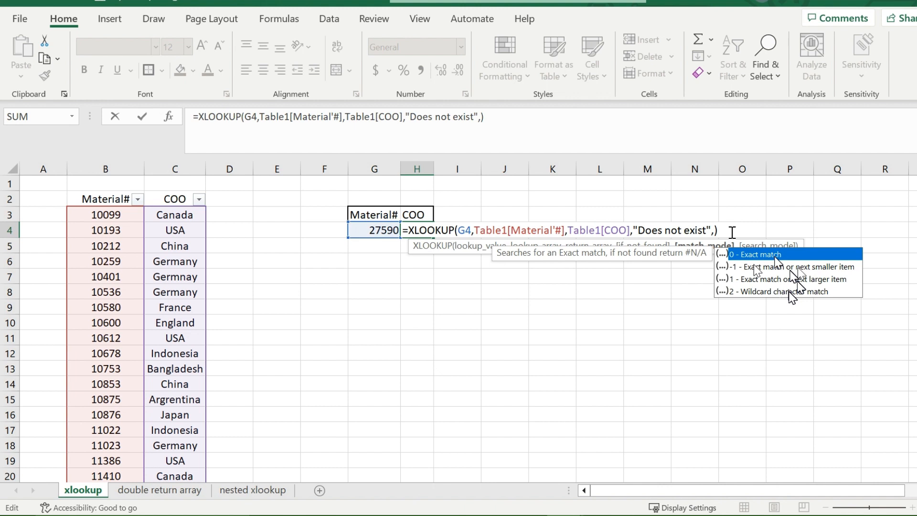
mouse_move(791, 291)
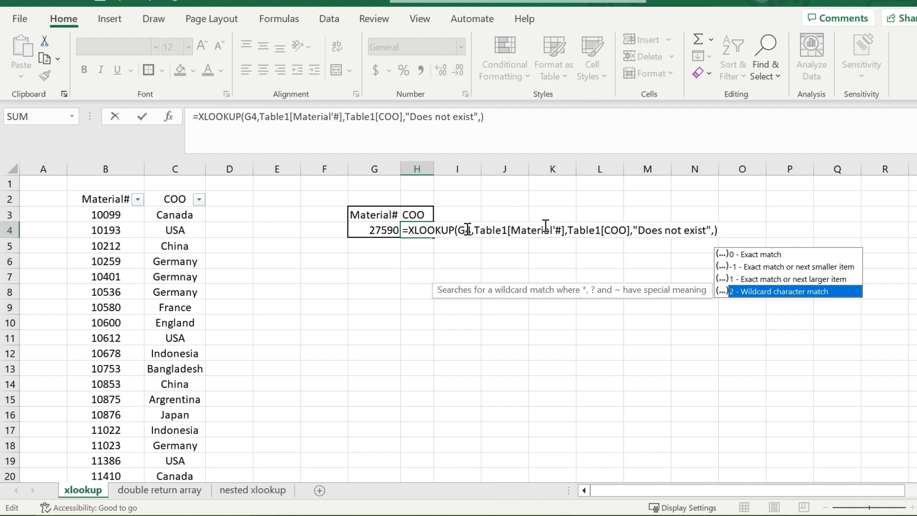
mouse_move(260, 223)
text(0)
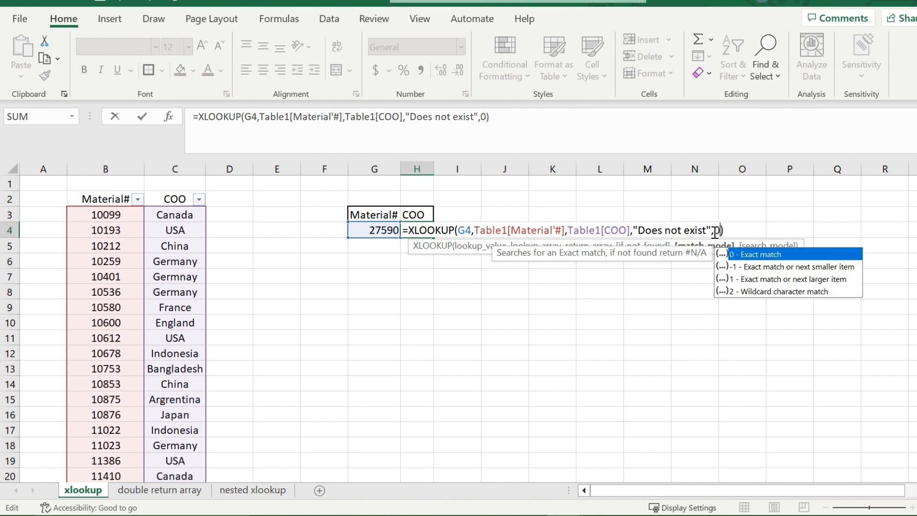
Step: Start the search_mode argument after the 0 exact-match mode
text(,)
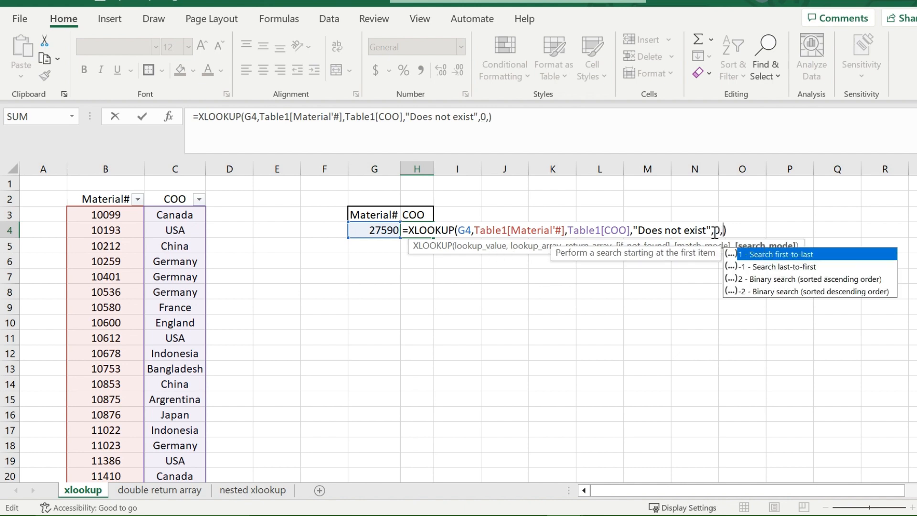
mouse_move(791, 251)
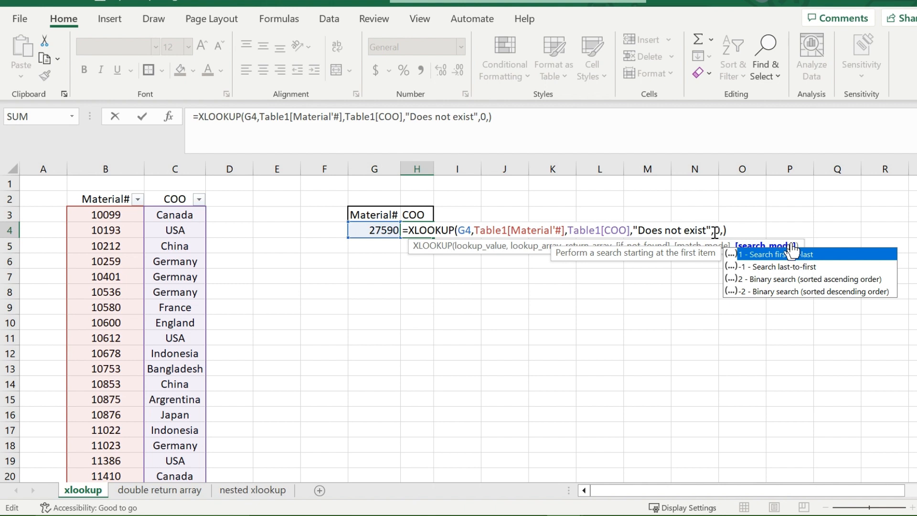
mouse_move(819, 270)
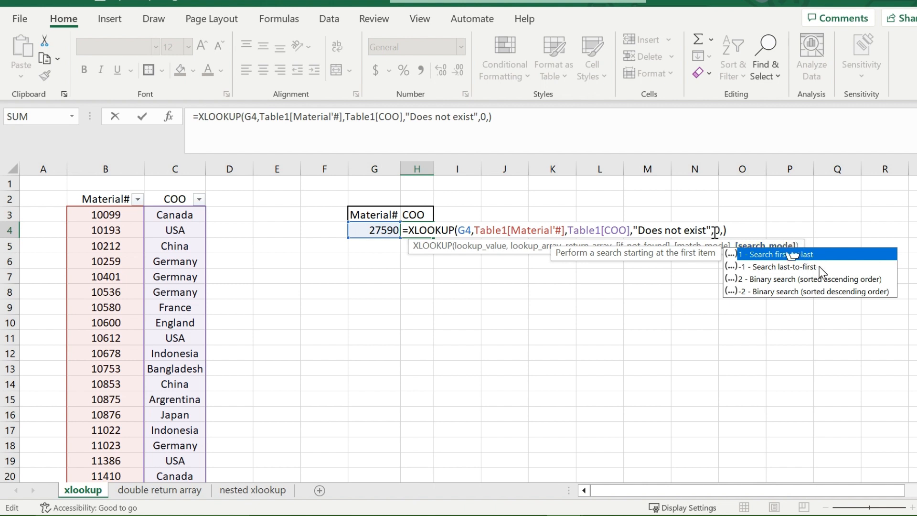
mouse_move(122, 215)
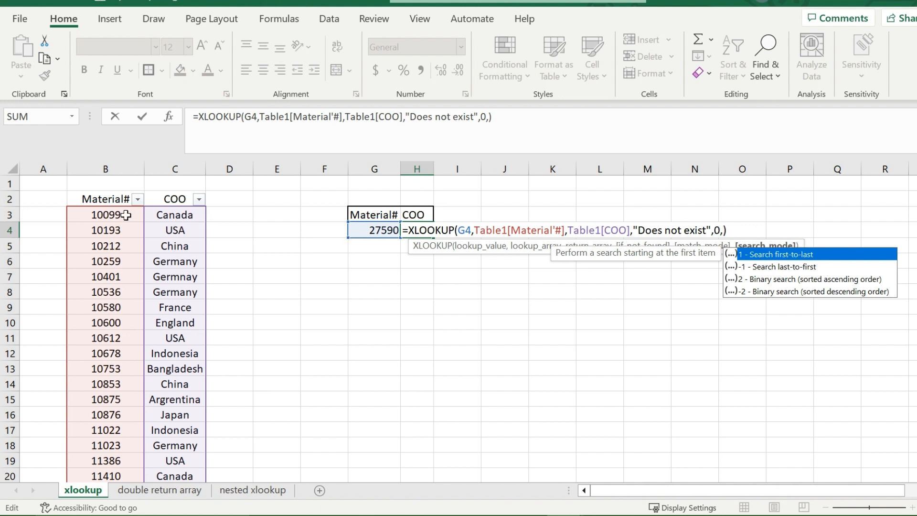
mouse_move(126, 218)
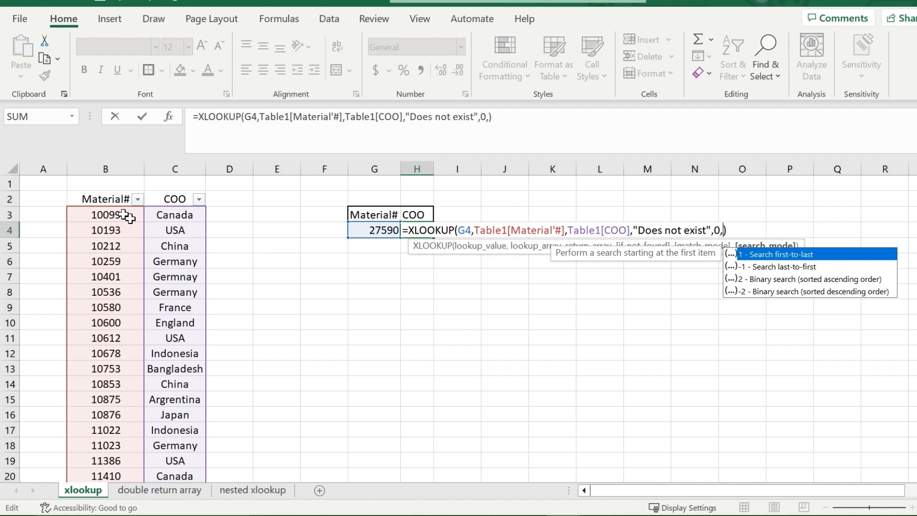
mouse_move(712, 197)
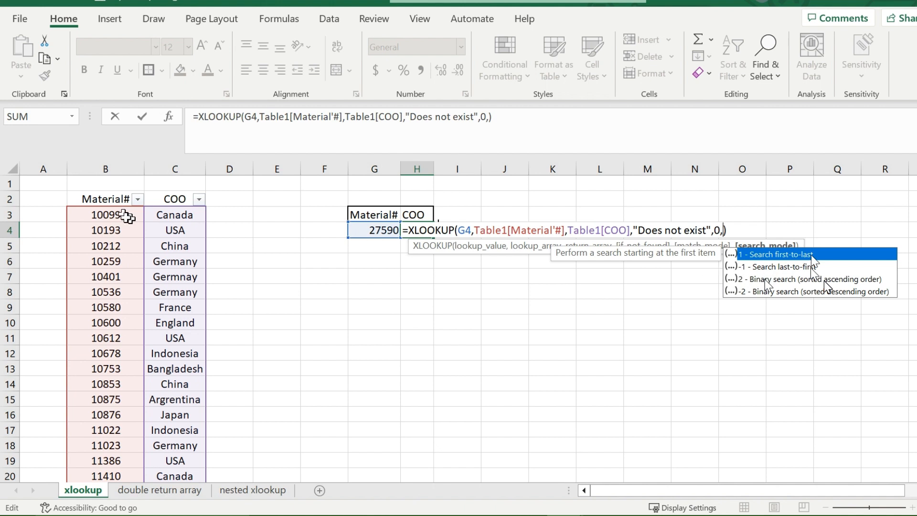
mouse_move(766, 284)
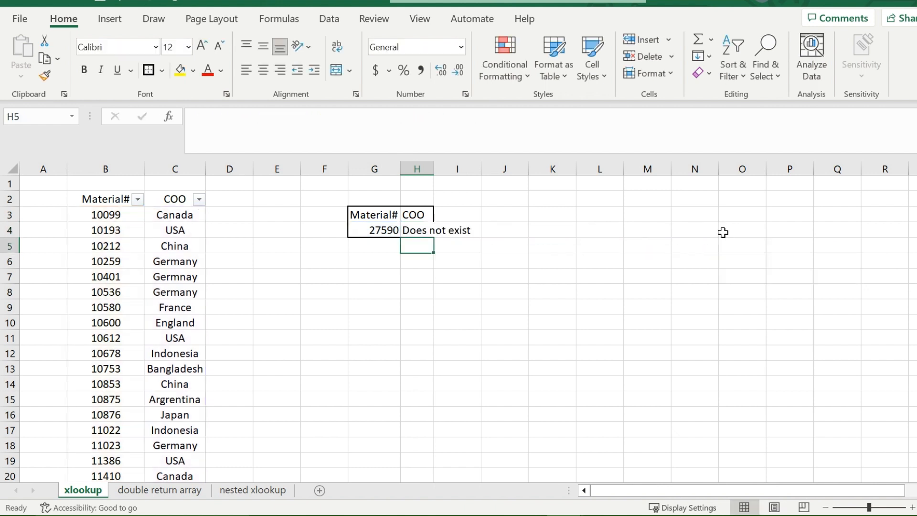
mouse_move(470, 184)
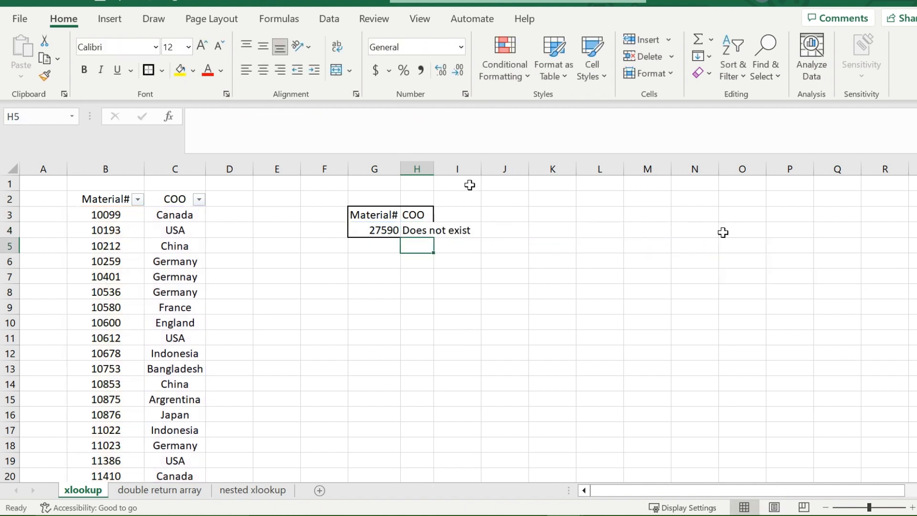
Step: Inspect the finished H4 lookup, then switch to the 'double return array' sheet
click(416, 230)
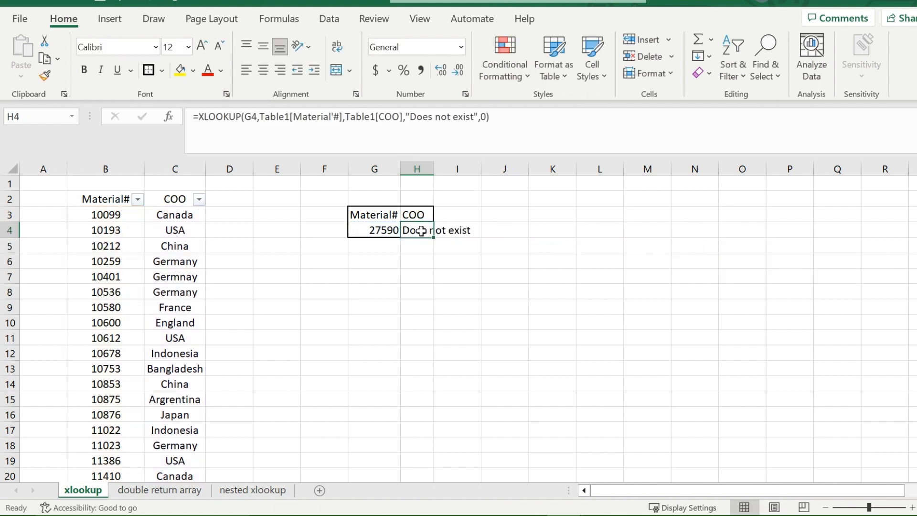
click(159, 489)
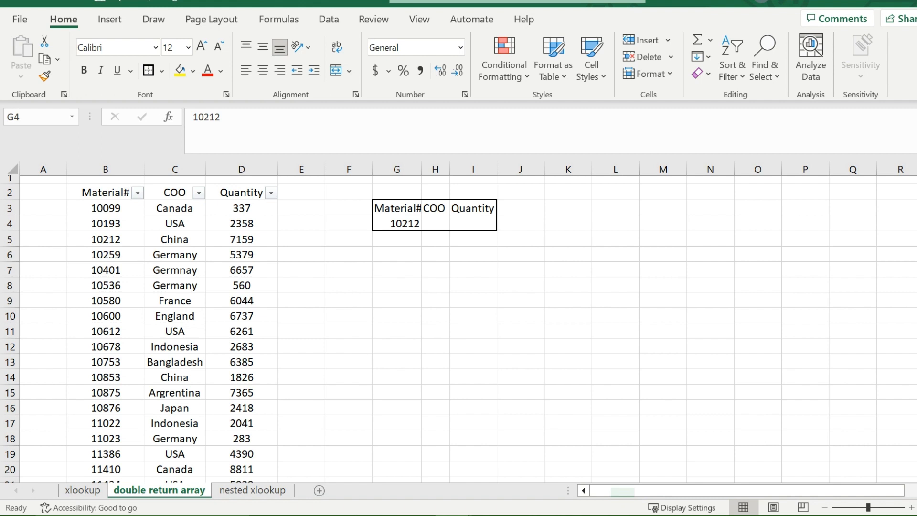
mouse_move(523, 272)
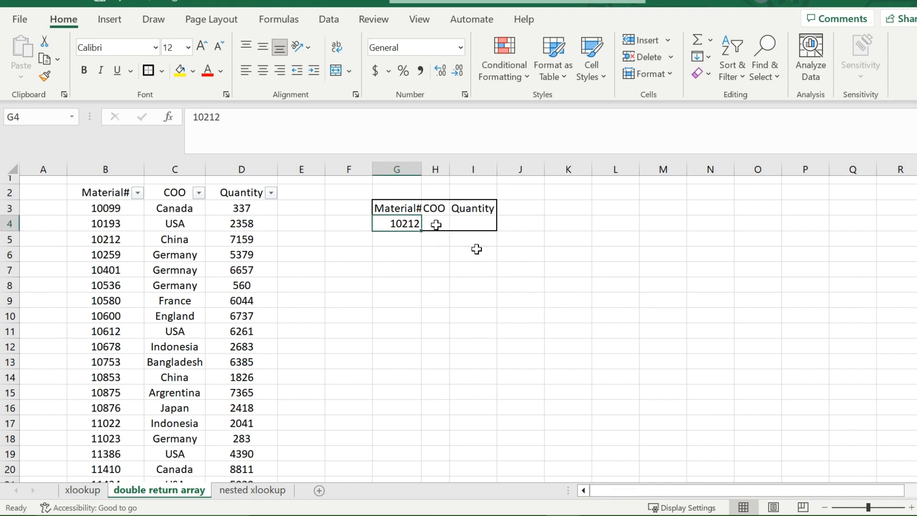
Step: In H4 start =XLOOKUP for material 10212 using the Material# column as lookup array
click(473, 224)
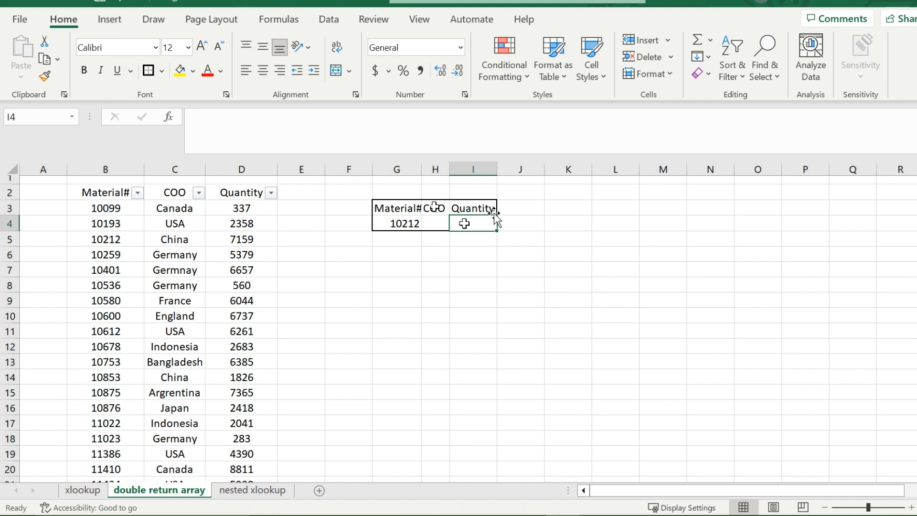
click(435, 222)
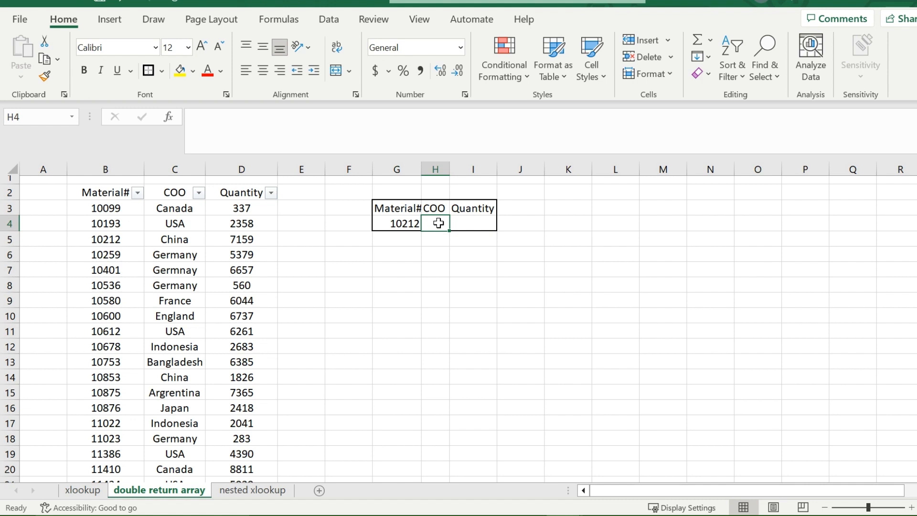
text(=)
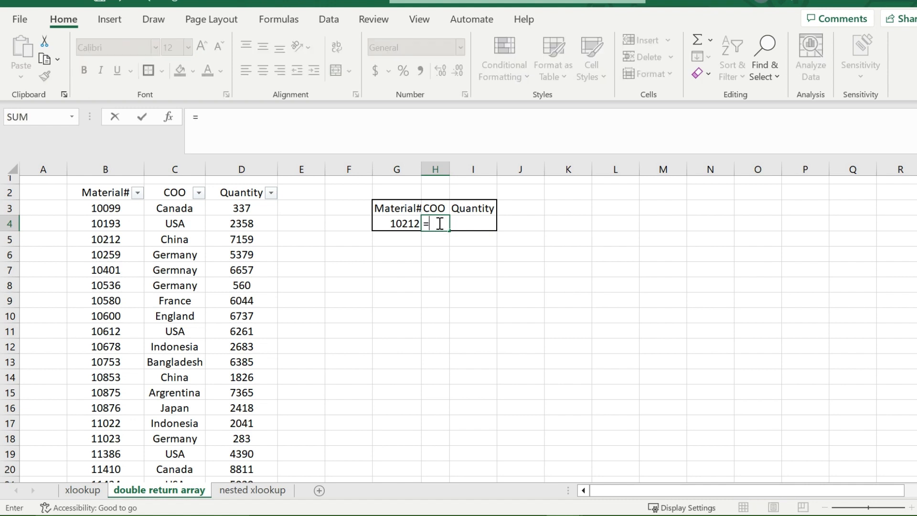
text(xlookup(G4)
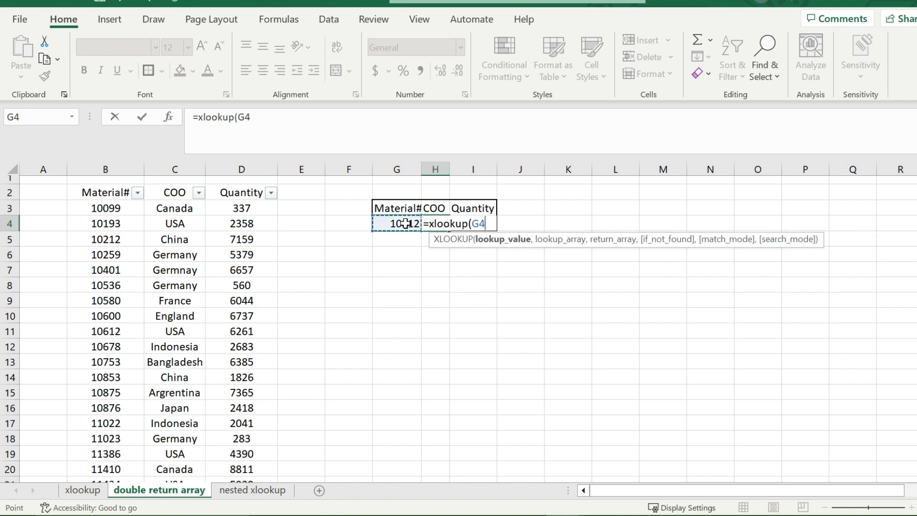
click(105, 207)
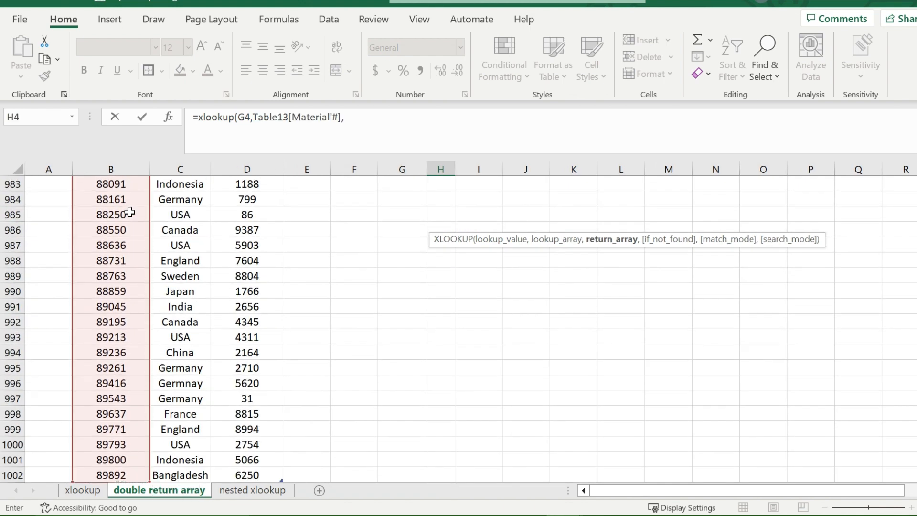
Step: Return the COO:Quantity columns so H4:I4 spill China and 7159
scroll(up, 3)
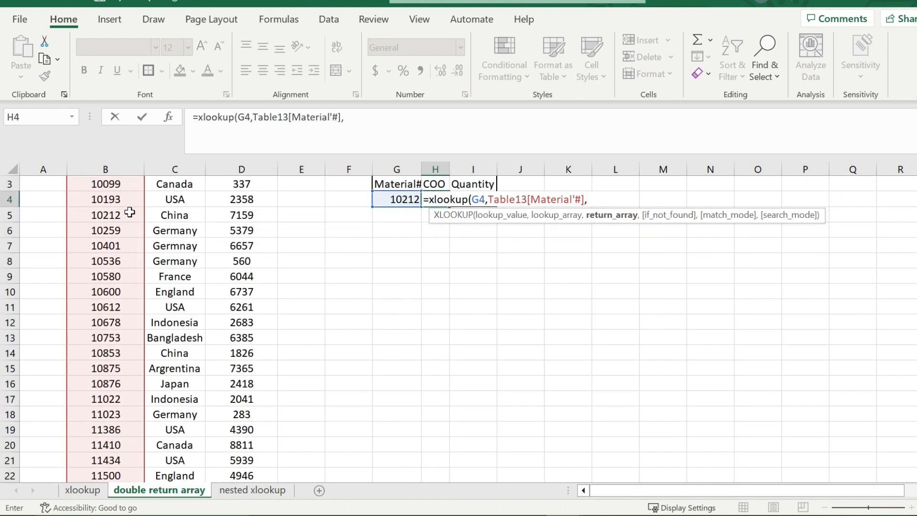
scroll(up, 3)
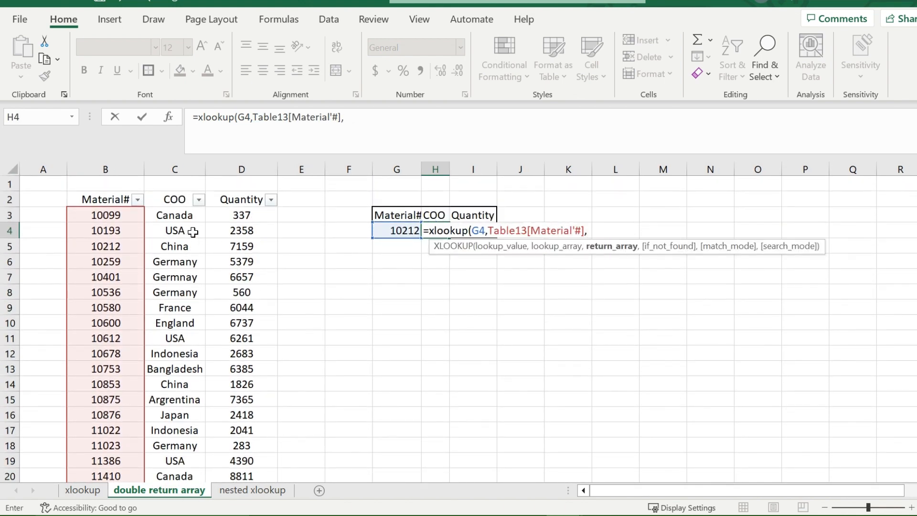
mouse_move(175, 220)
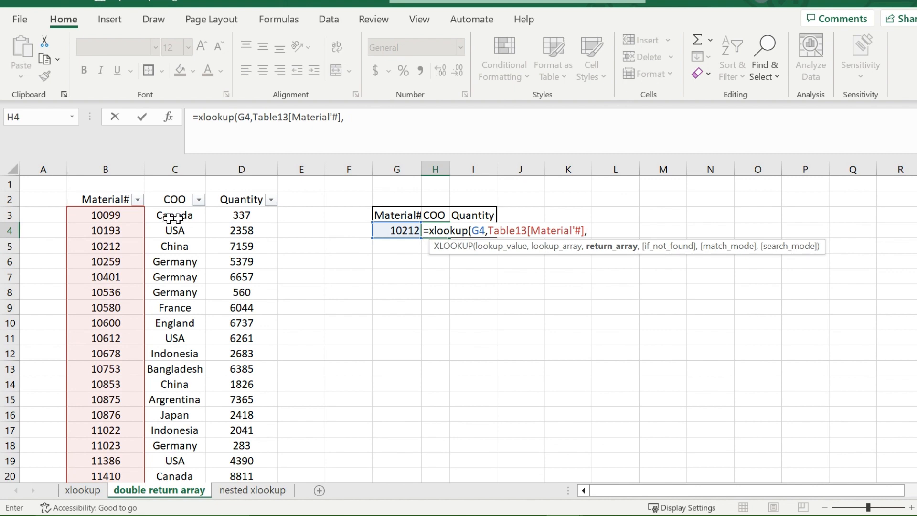
drag(174, 215, 242, 214)
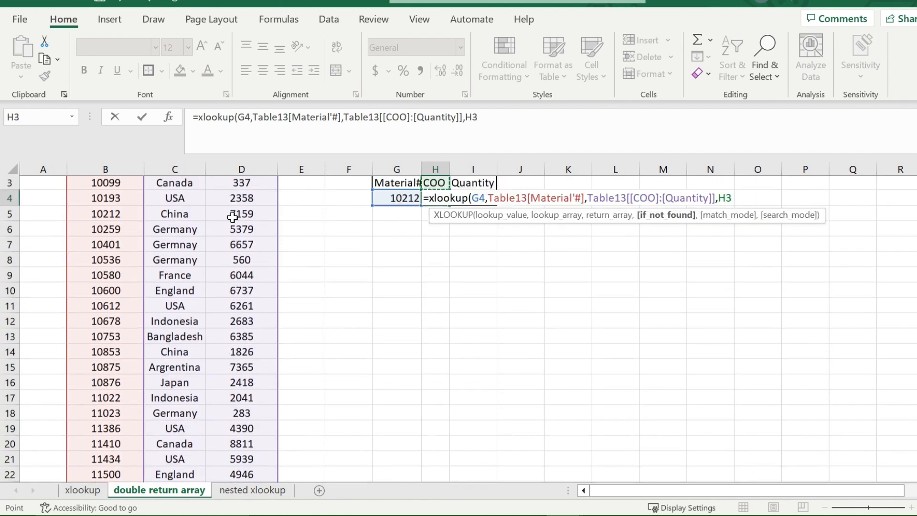
key(Backspace)
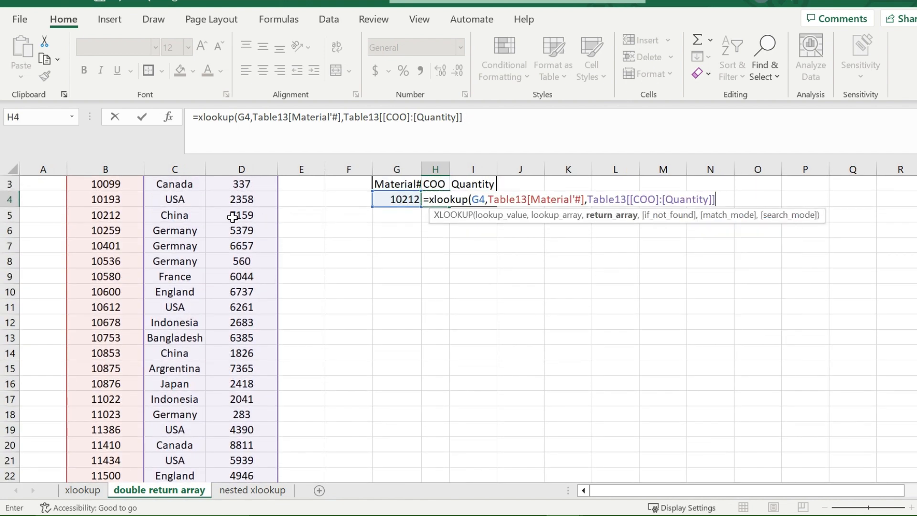
text())
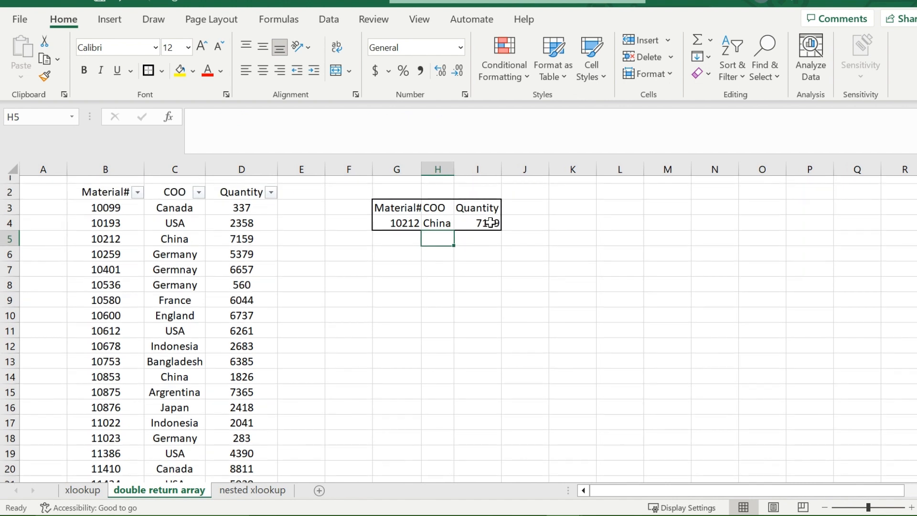
click(478, 223)
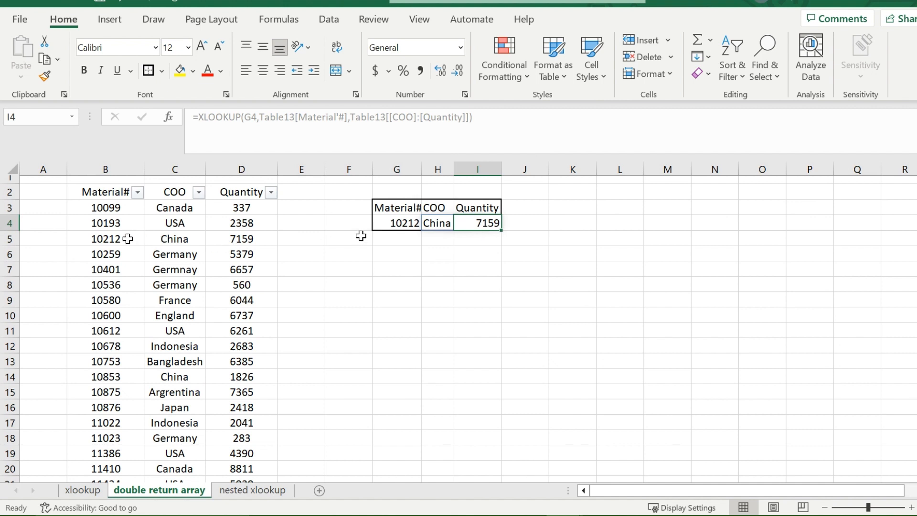
click(174, 238)
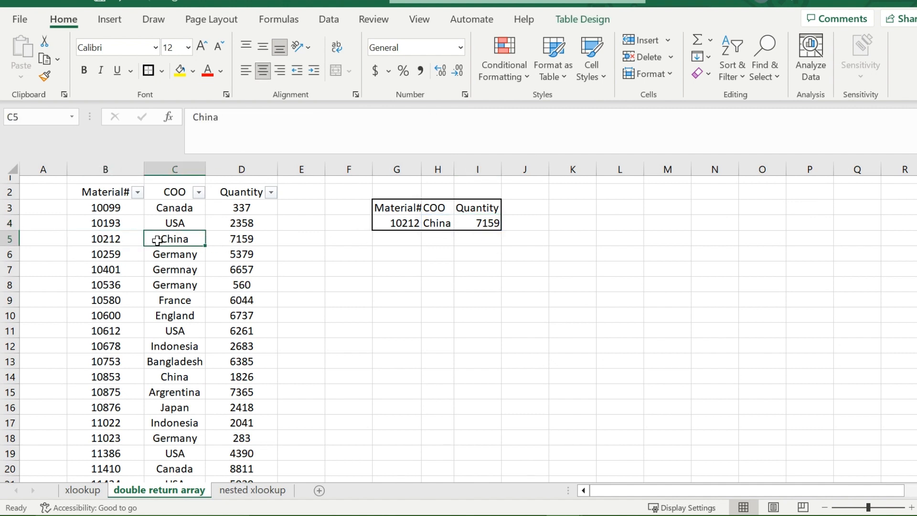
click(241, 237)
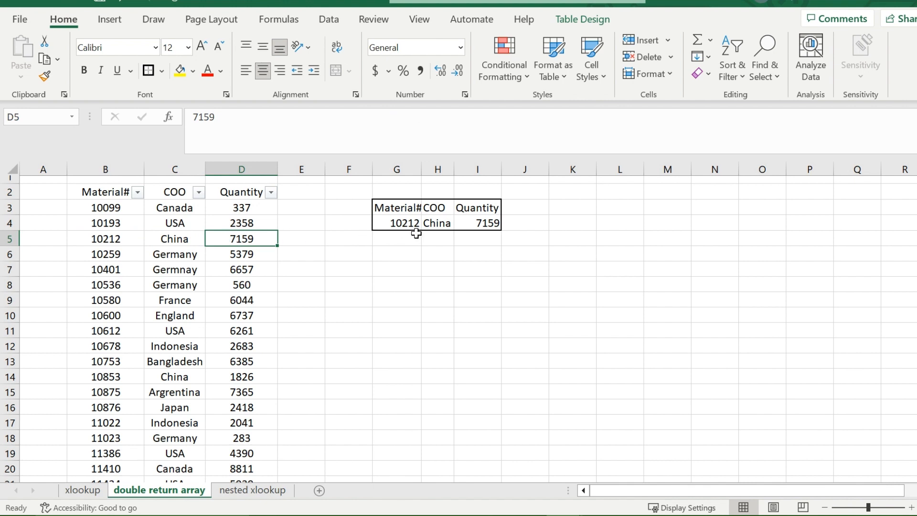
click(397, 238)
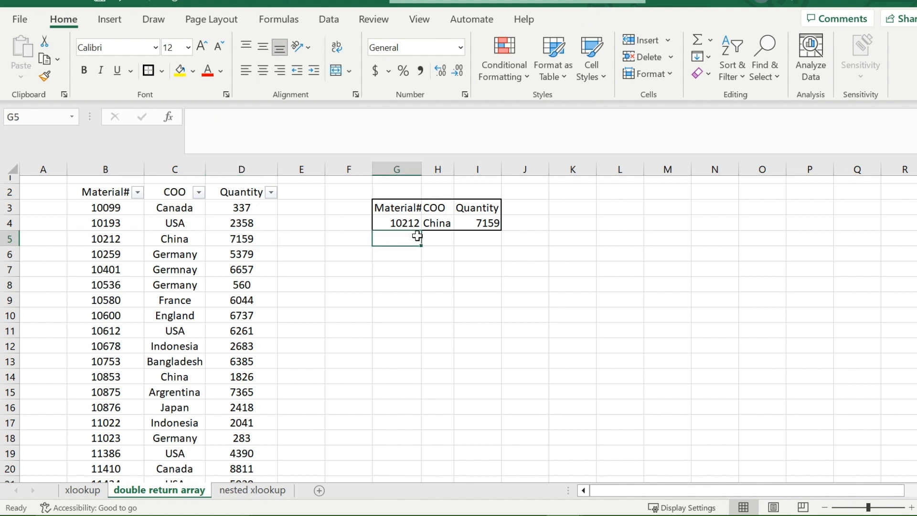
click(253, 490)
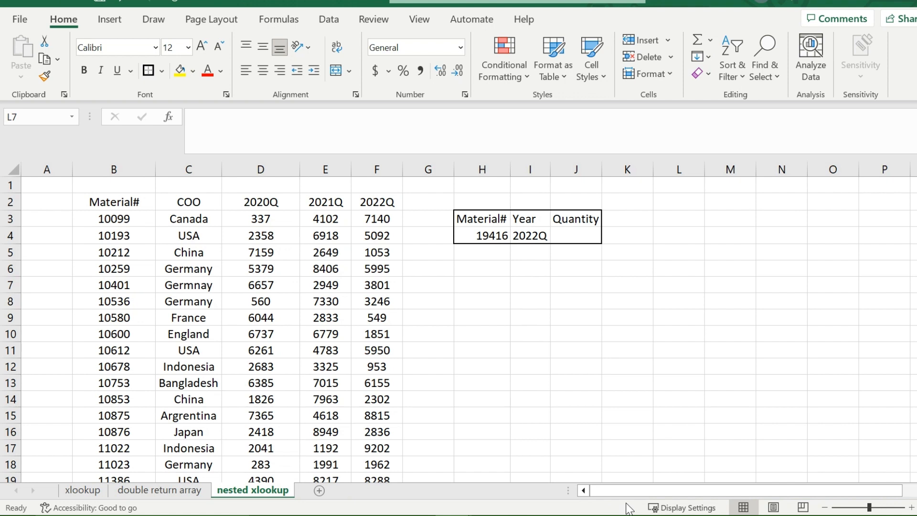
mouse_move(496, 243)
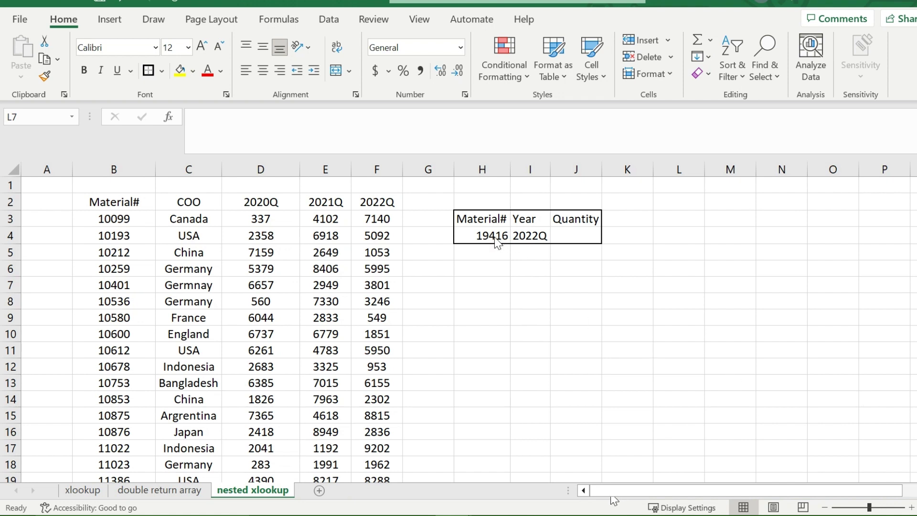
mouse_move(539, 240)
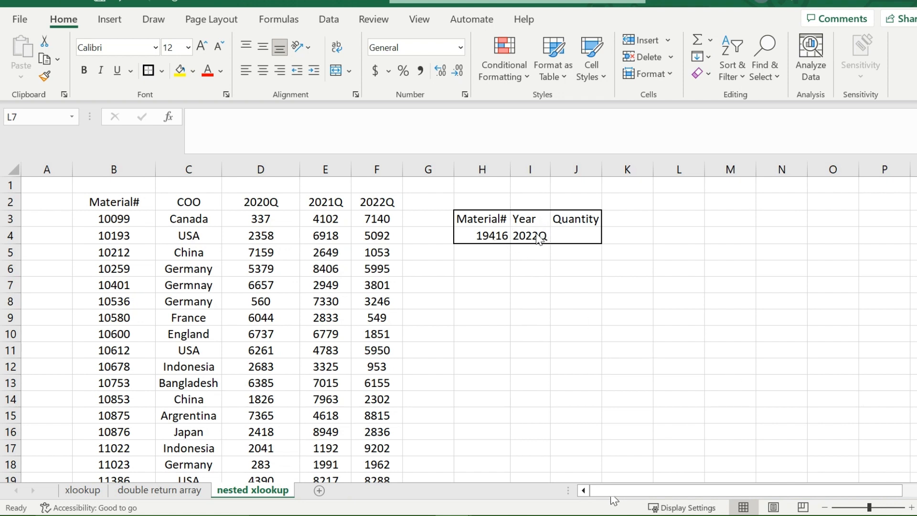
mouse_move(577, 239)
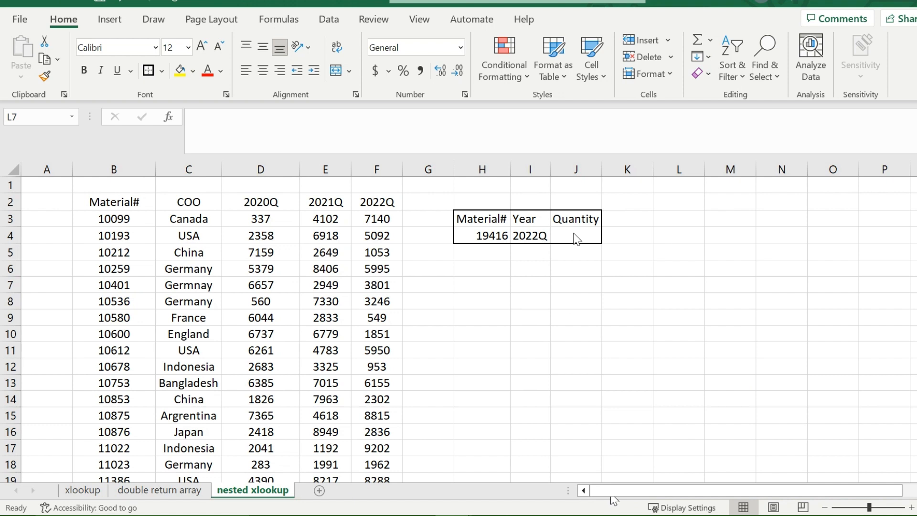
mouse_move(601, 256)
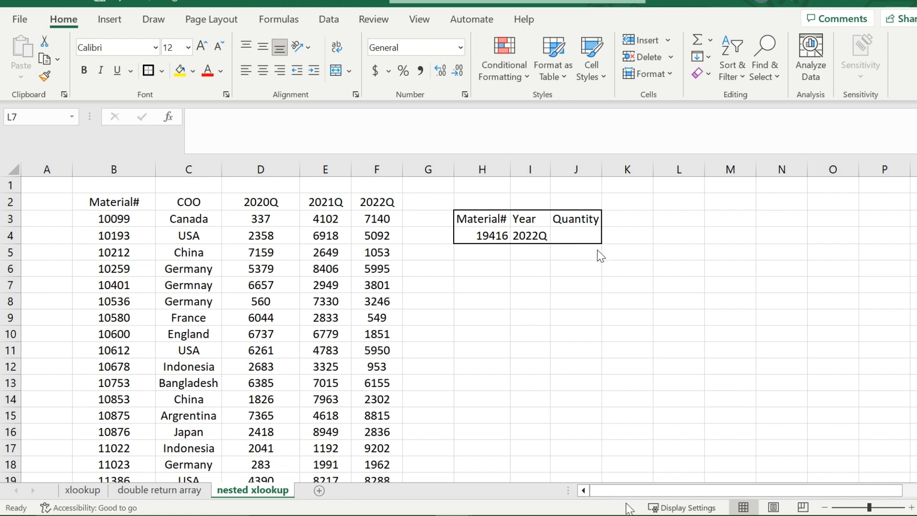
mouse_move(613, 502)
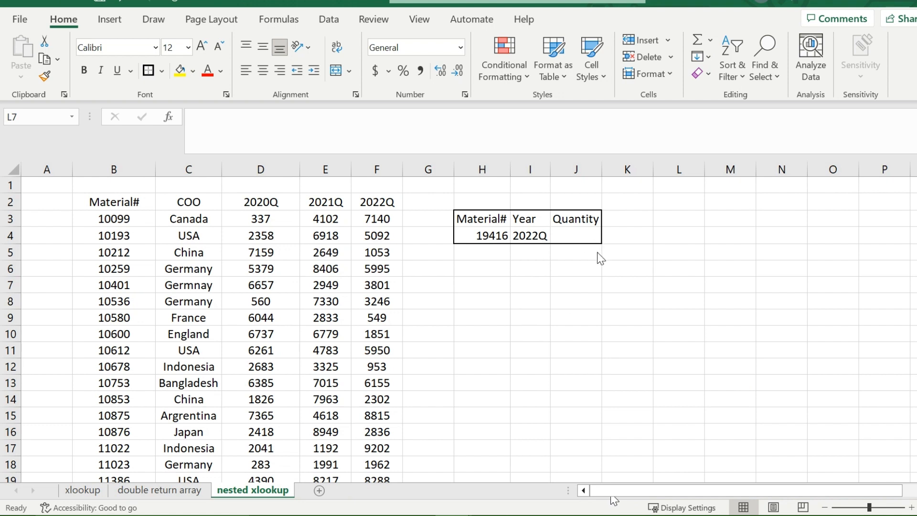
click(678, 285)
text(=xlookup()
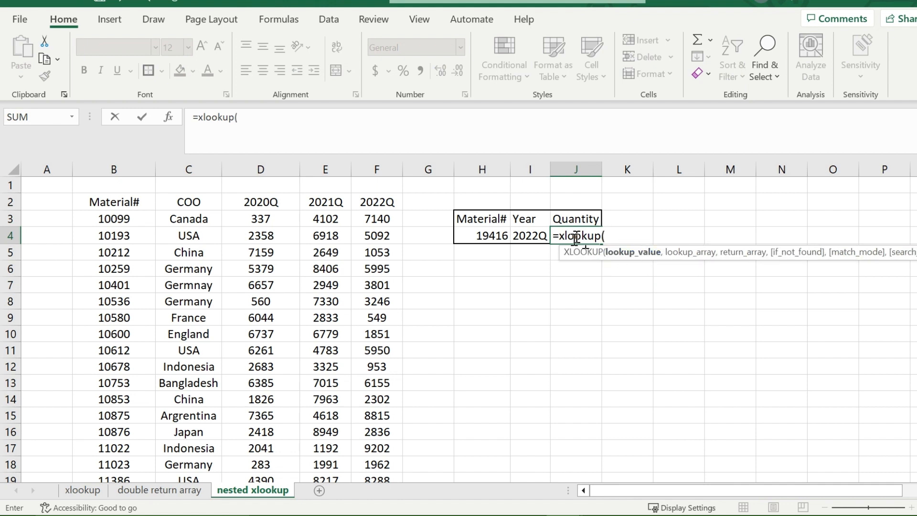
Step: In J4 use H4 (19416) as lookup value and Table134's Material# column as lookup array
click(482, 235)
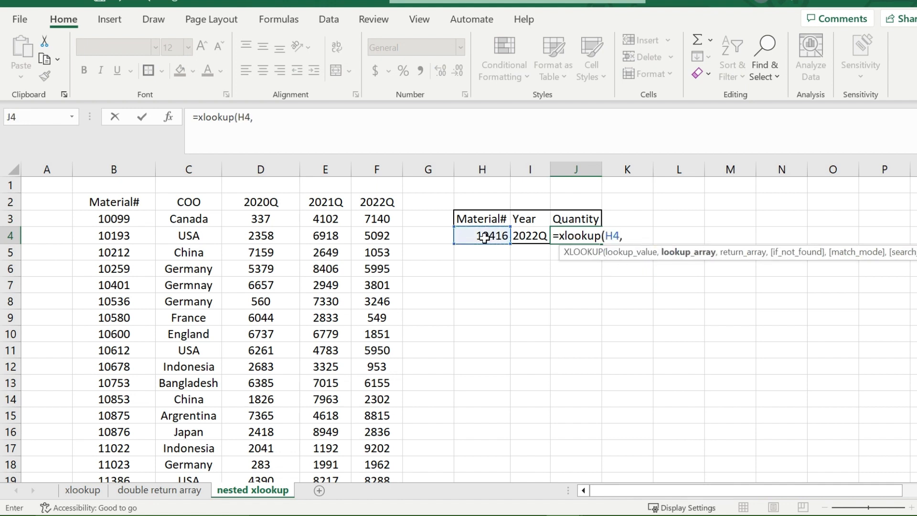
click(114, 217)
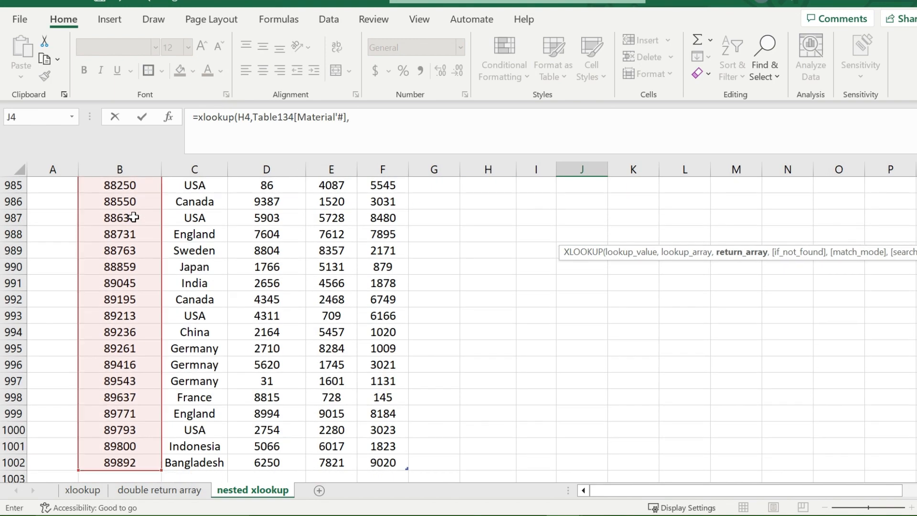
scroll(up, 3)
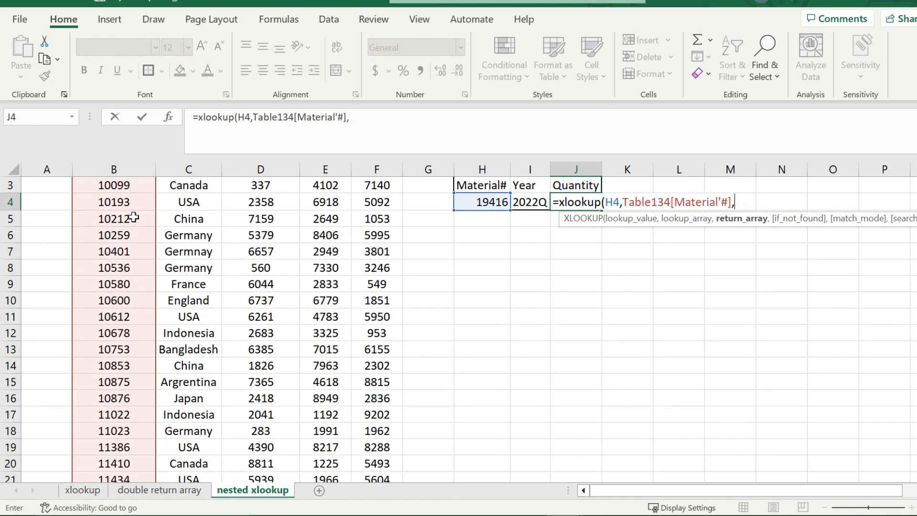
mouse_move(344, 235)
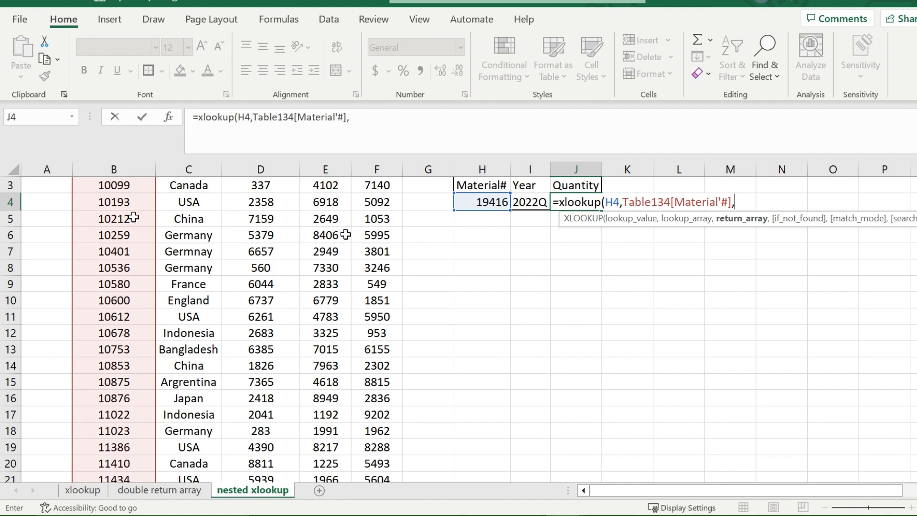
scroll(up, 3)
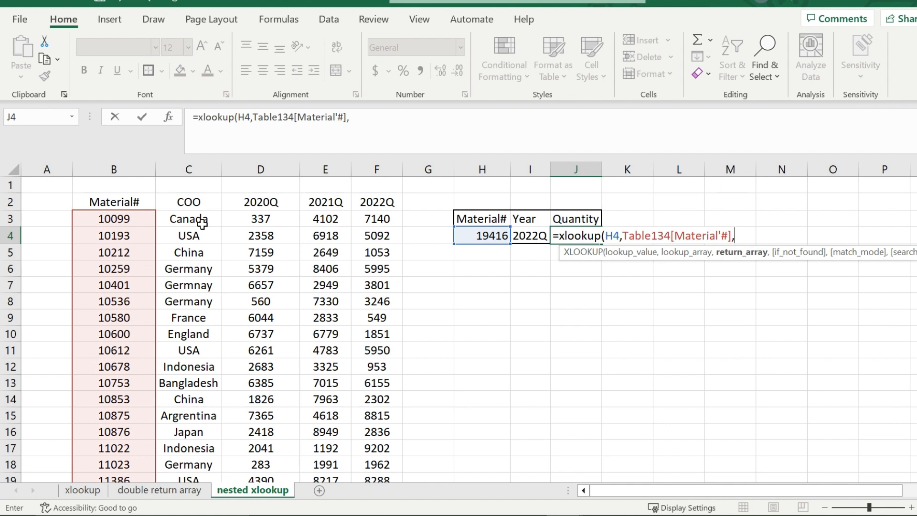
Step: Nest an inner XLOOKUP matching year I4 against headers D2:F2, returning Table134's 2020Q–2022Q columns
text(xlo)
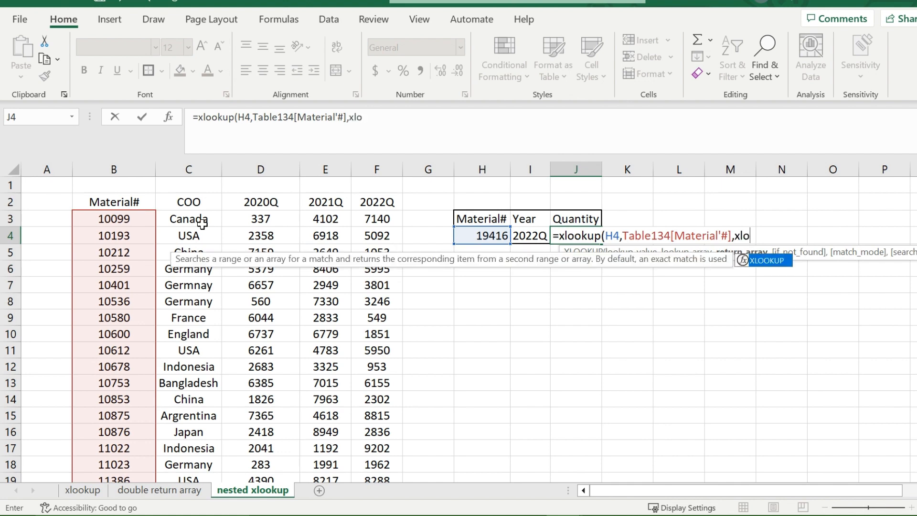
text(okup)
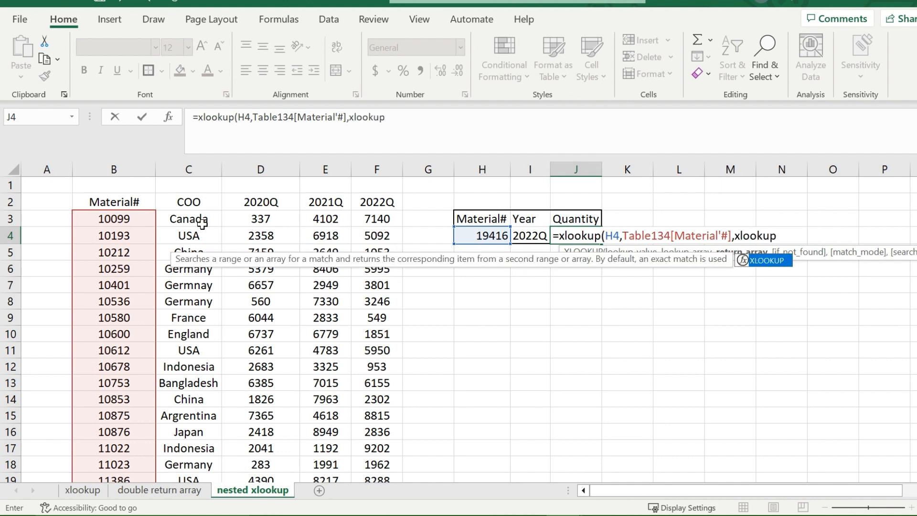
text(()
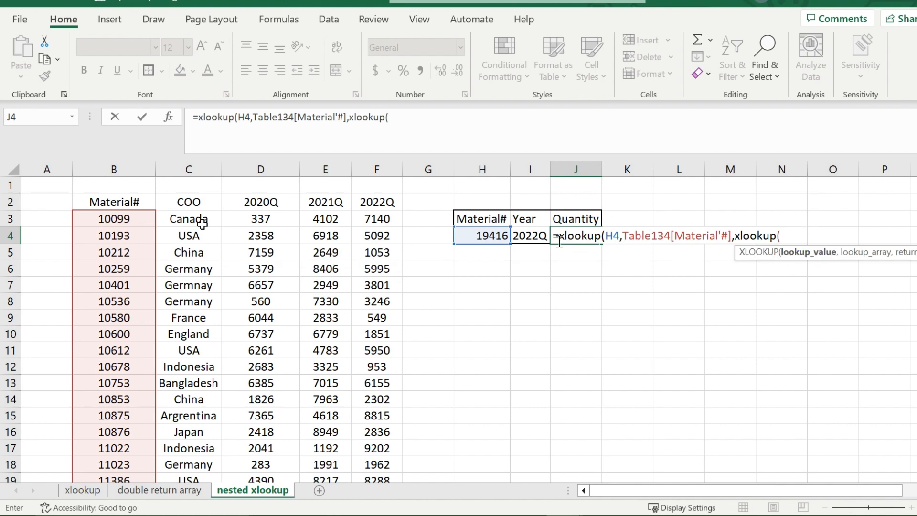
click(529, 236)
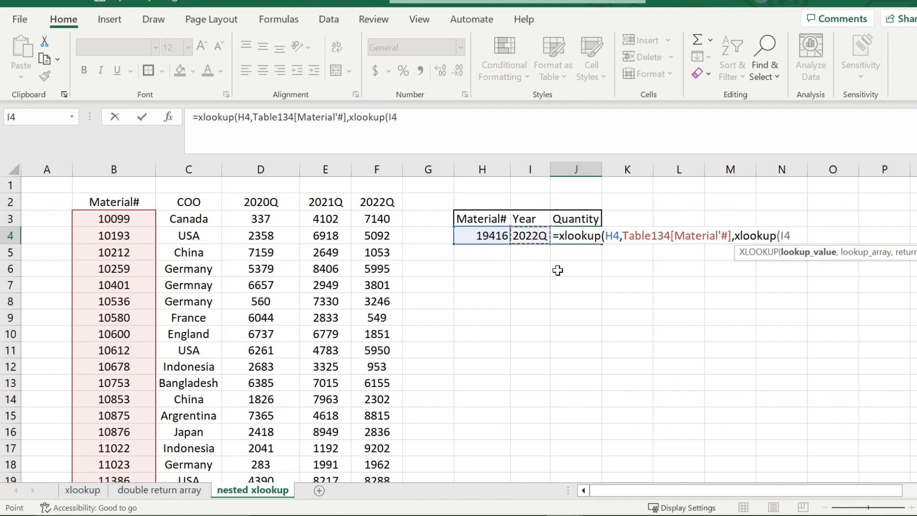
text(,)
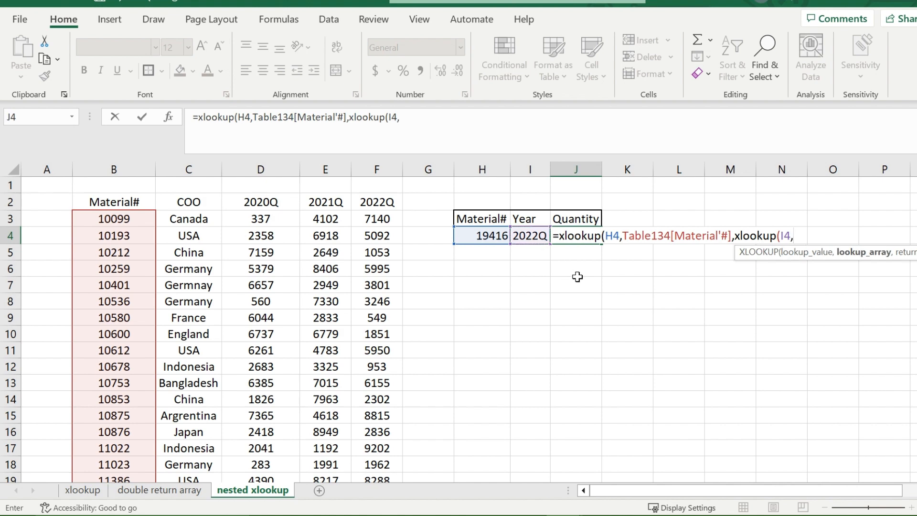
click(259, 201)
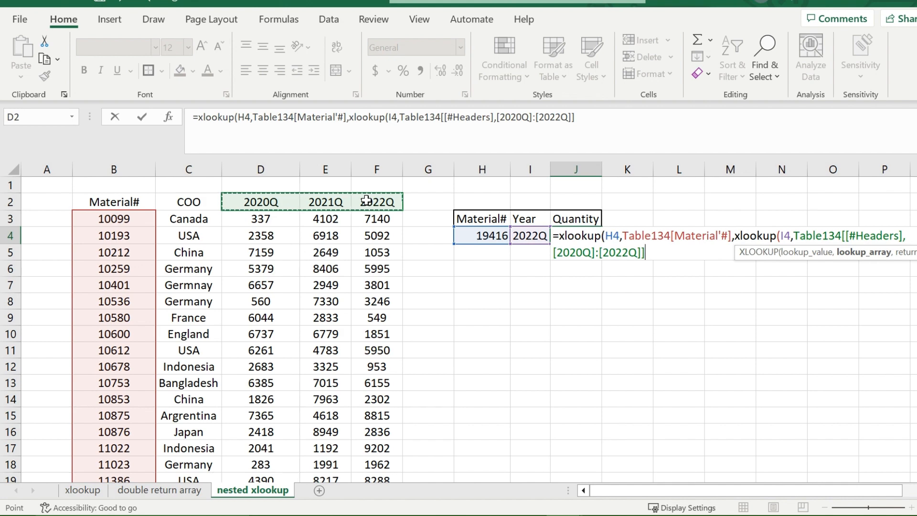
text(,Table134[[2020Q]:[2022Q]],)
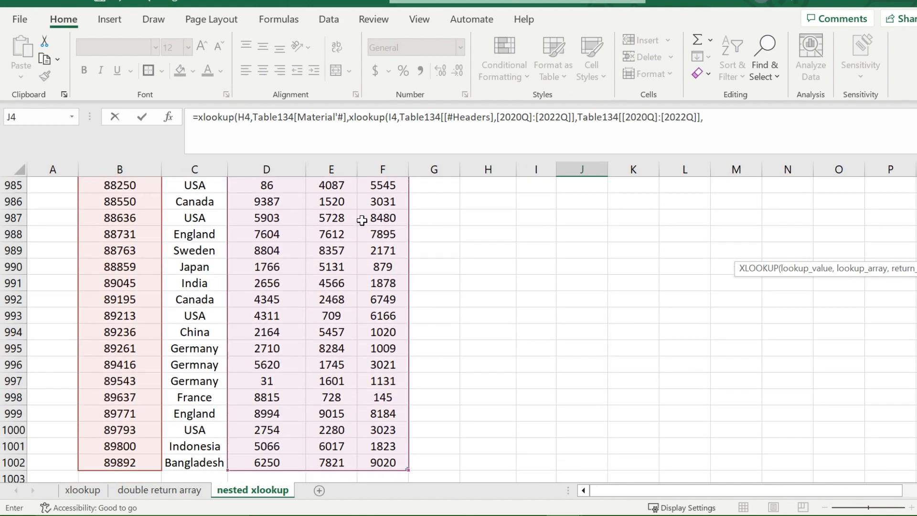
scroll(up, 3)
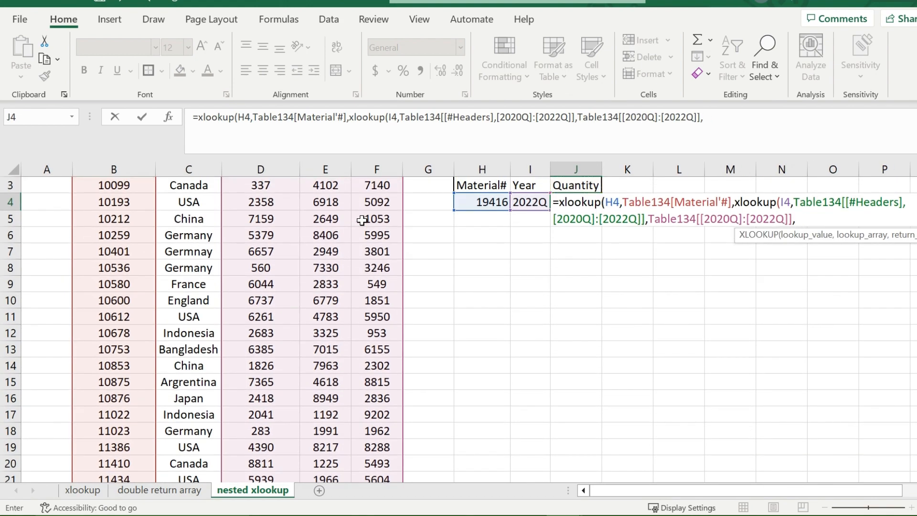
Step: Commit the formula, accept the typo correction, and confirm J4 shows 5465 for 19416 in 2022Q
key(Return)
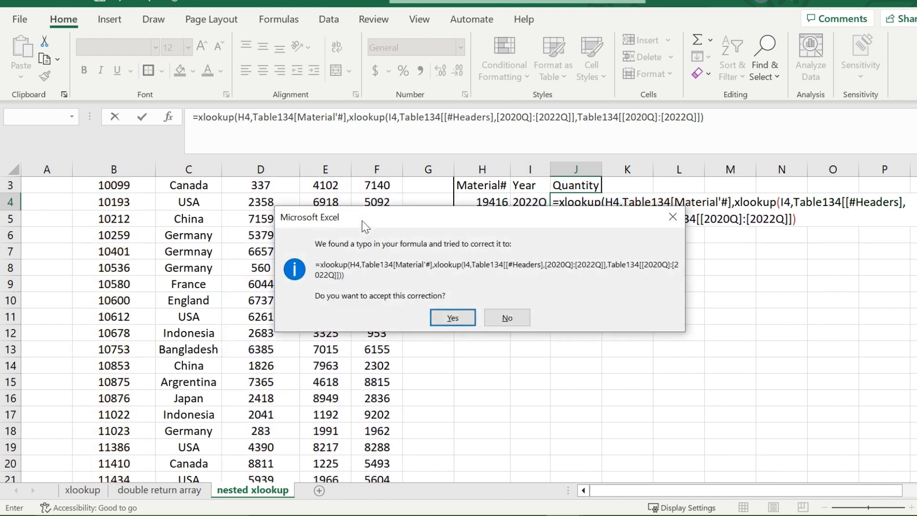
click(450, 317)
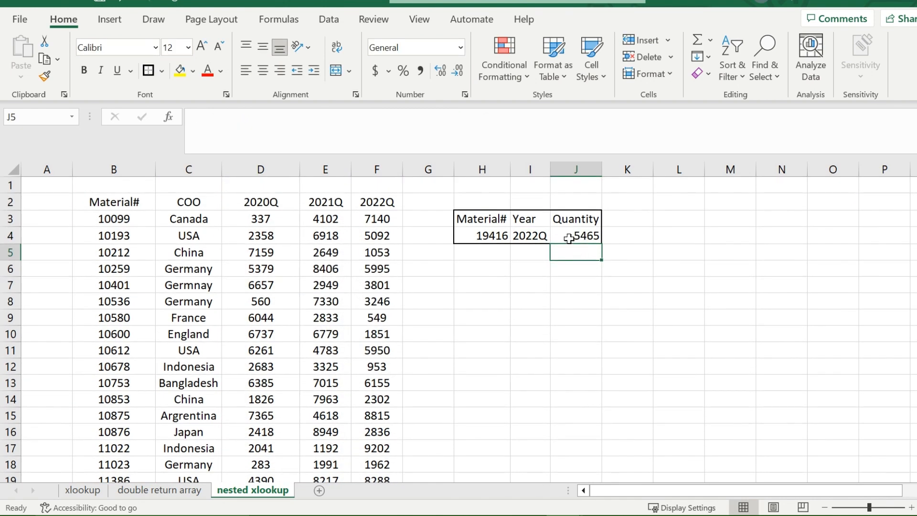
click(575, 236)
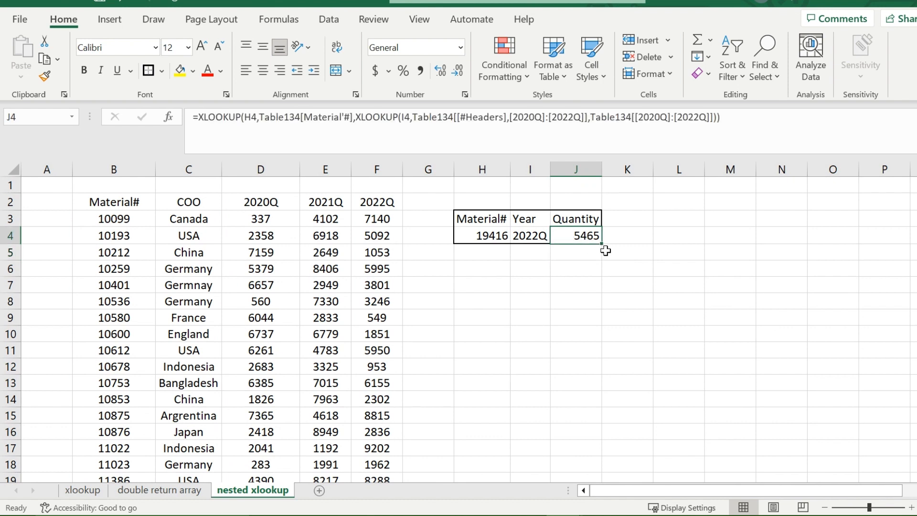
mouse_move(570, 238)
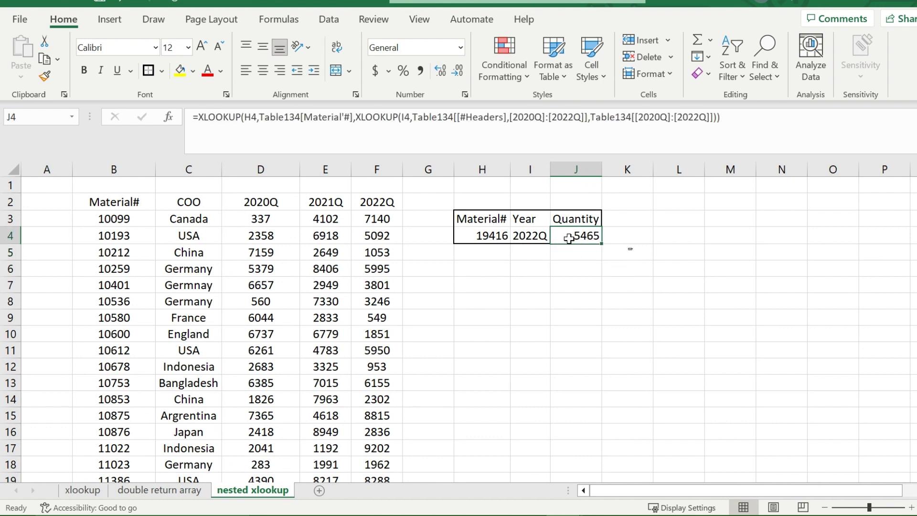
click(627, 252)
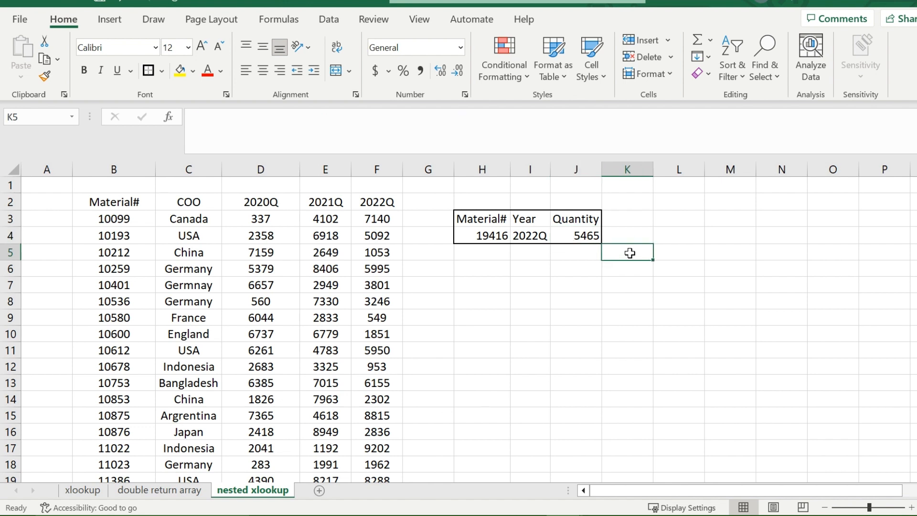